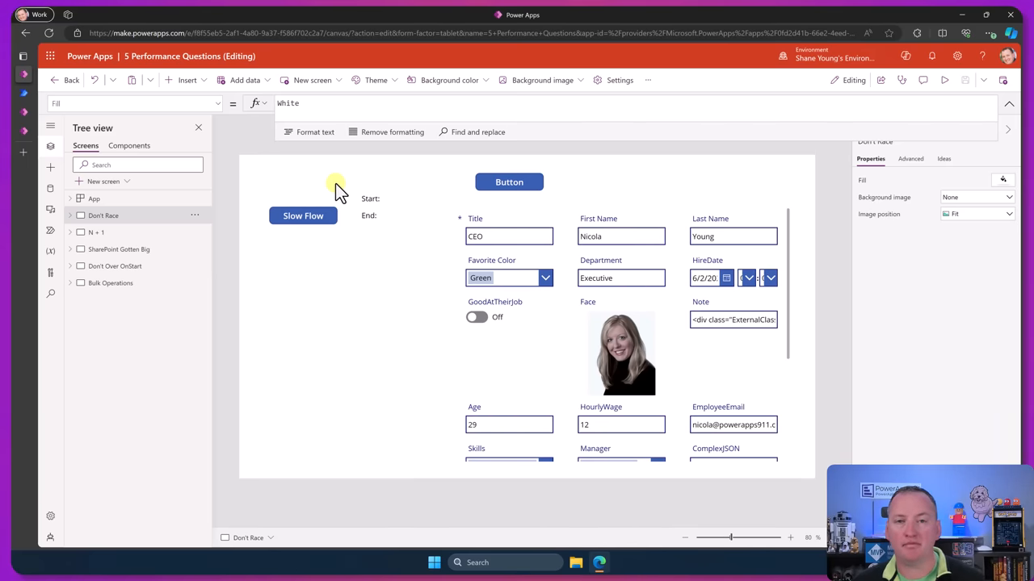
mouse_move(90, 234)
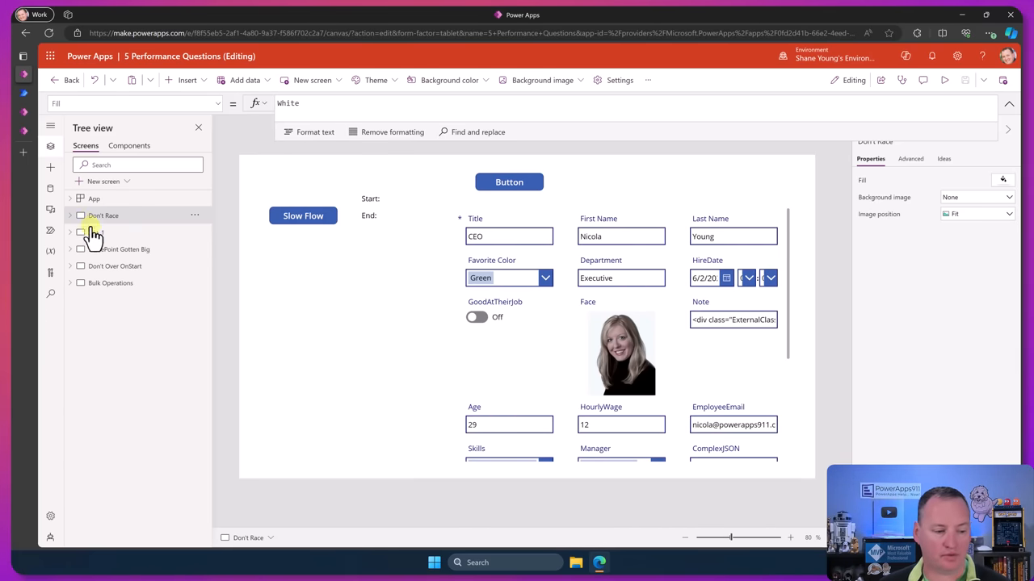
Step: Bring up the app's connected flows and inspect Slow Flow's SecondsToDelay and Delay steps
click(50, 231)
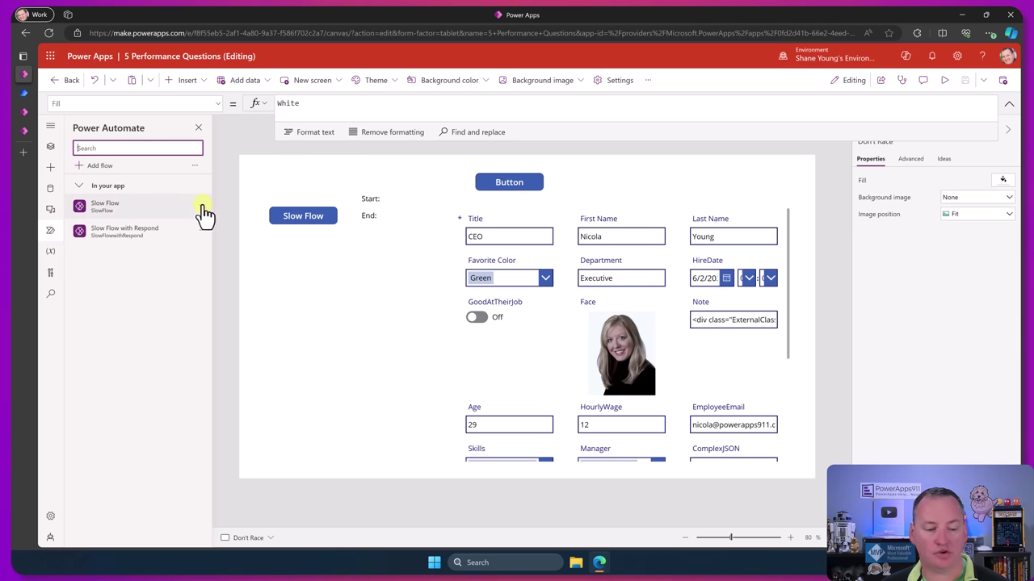
click(105, 207)
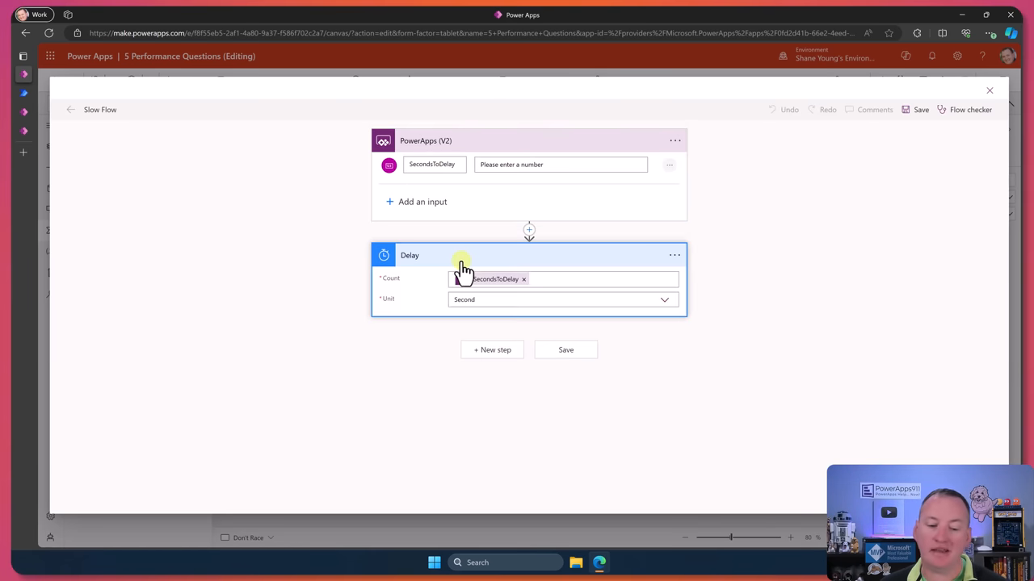
mouse_move(481, 299)
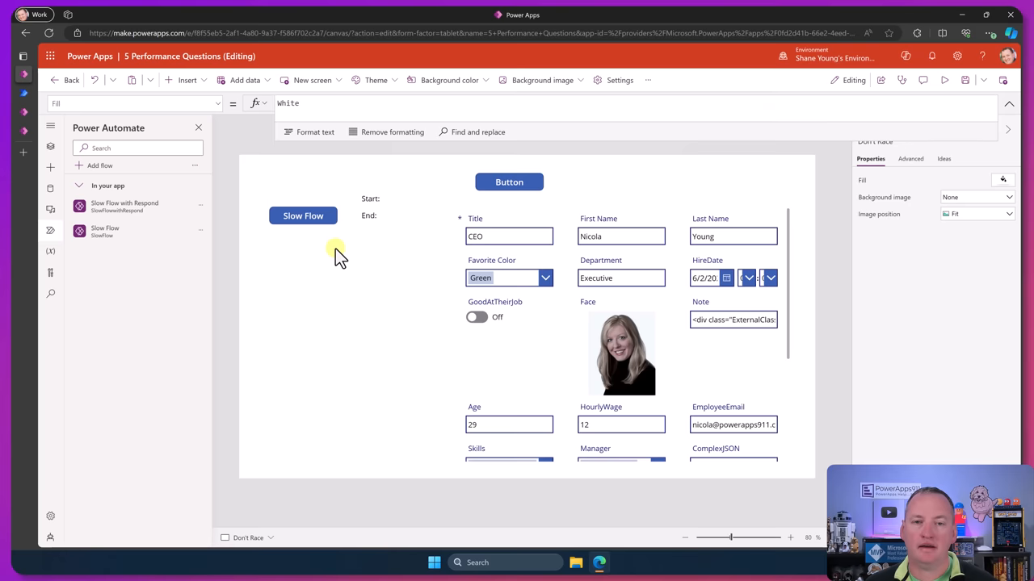
Step: Run the Slow Flow button, recording Start 9:06:46 AM and End 9:06:47 AM
click(304, 217)
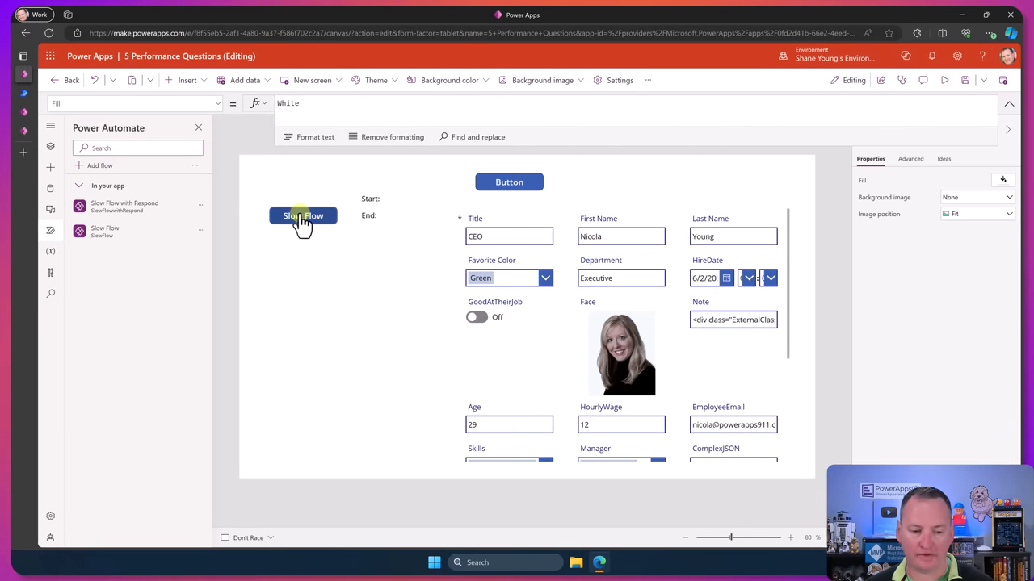
click(303, 217)
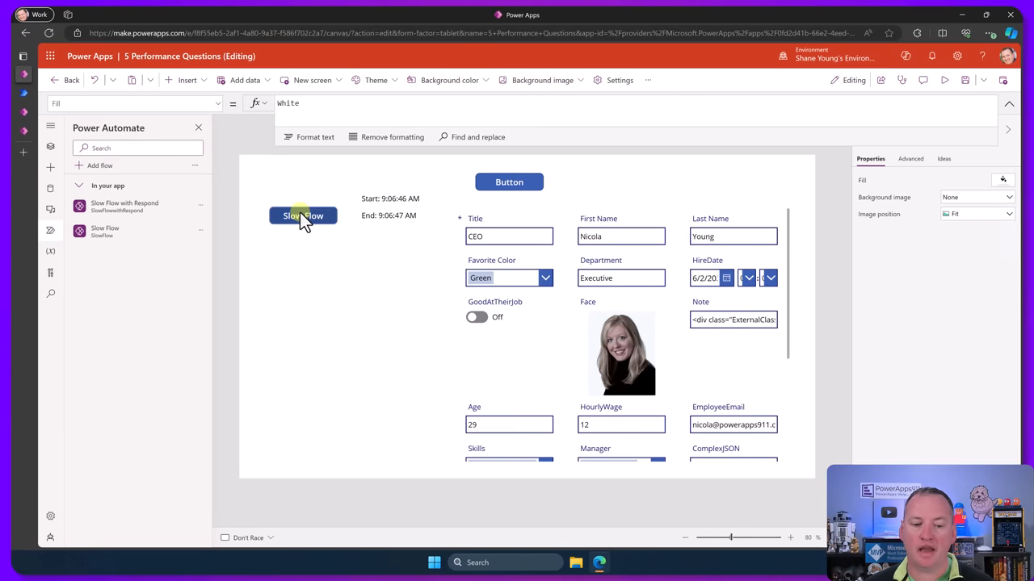
mouse_move(396, 225)
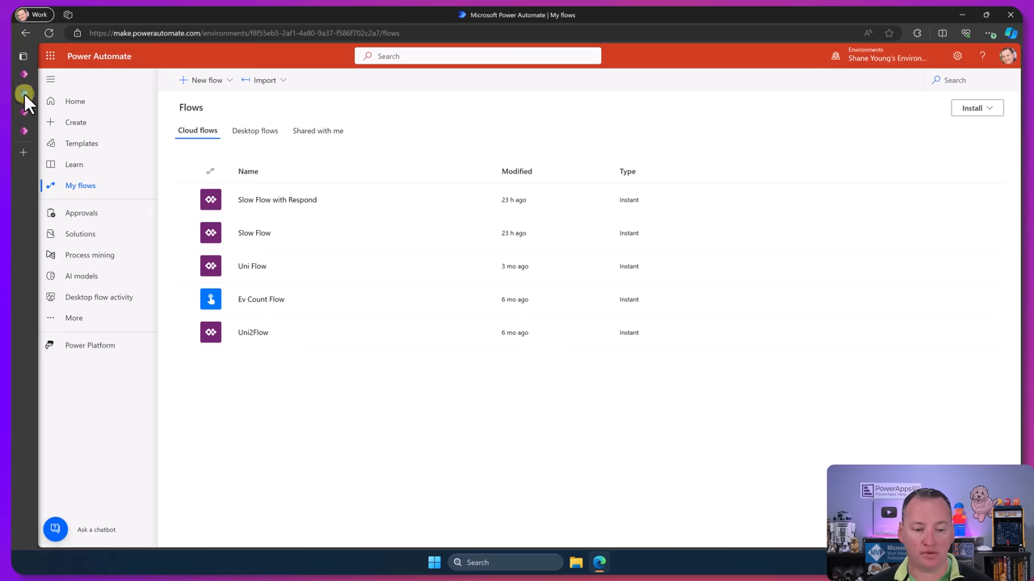
Step: Show Slow Flow's run history, where the 9:06 AM run is still running
click(253, 232)
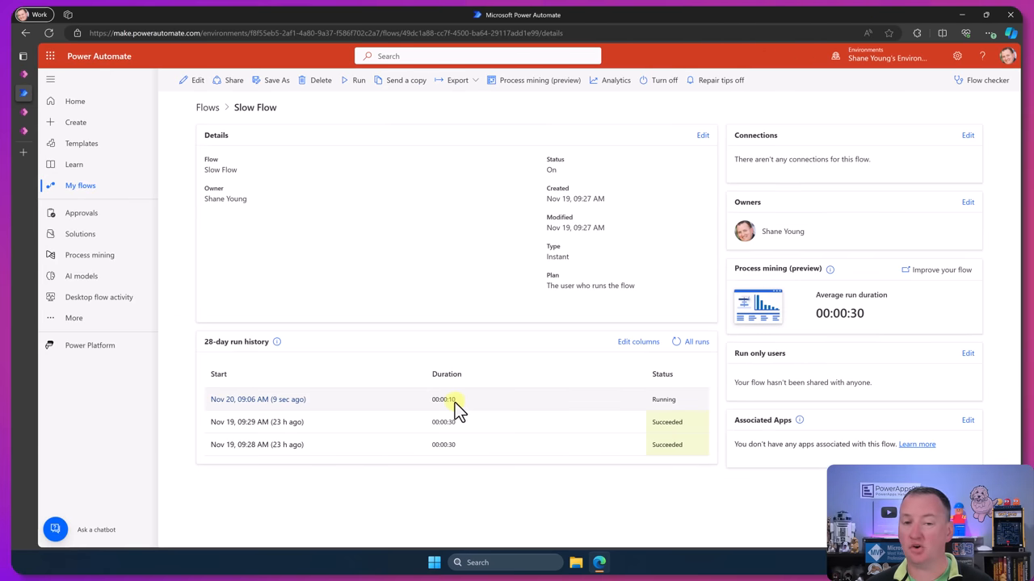
mouse_move(100, 130)
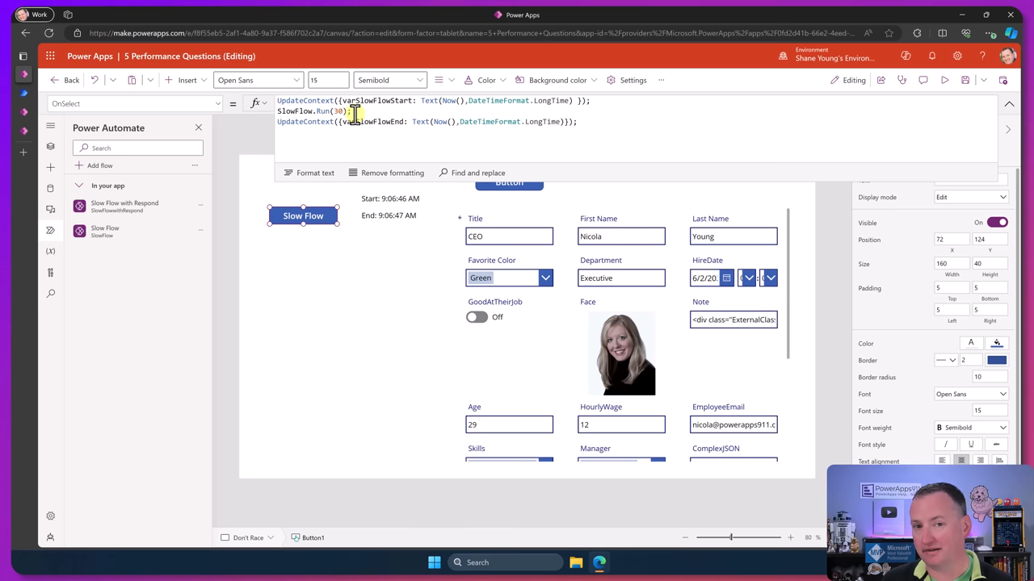
mouse_move(429, 132)
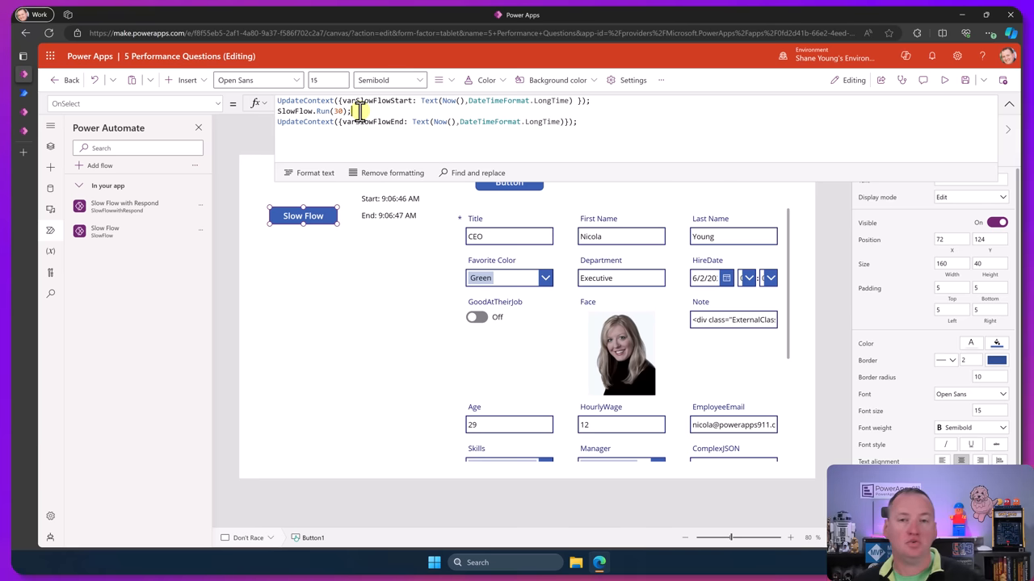
mouse_move(382, 112)
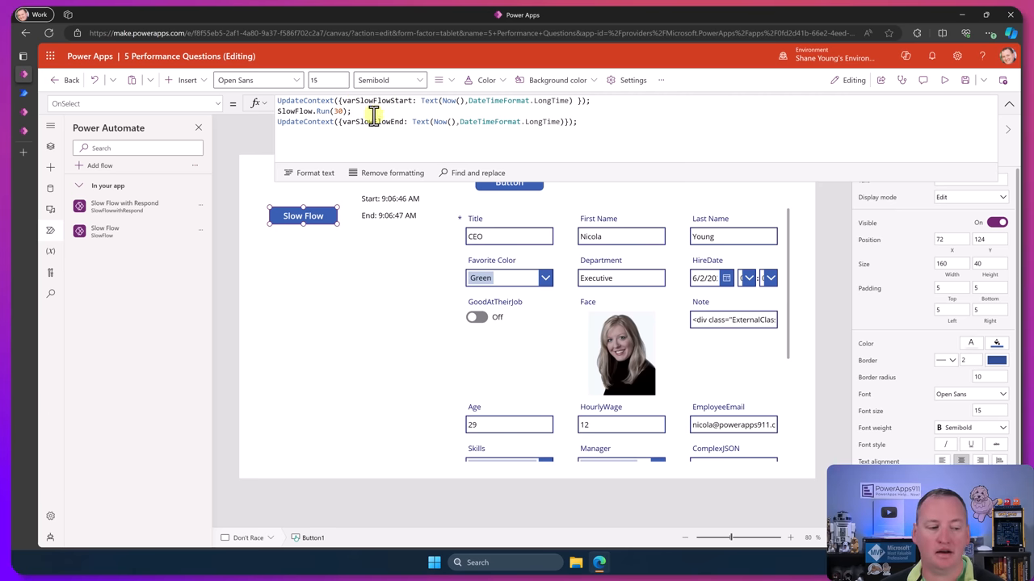
mouse_move(110, 207)
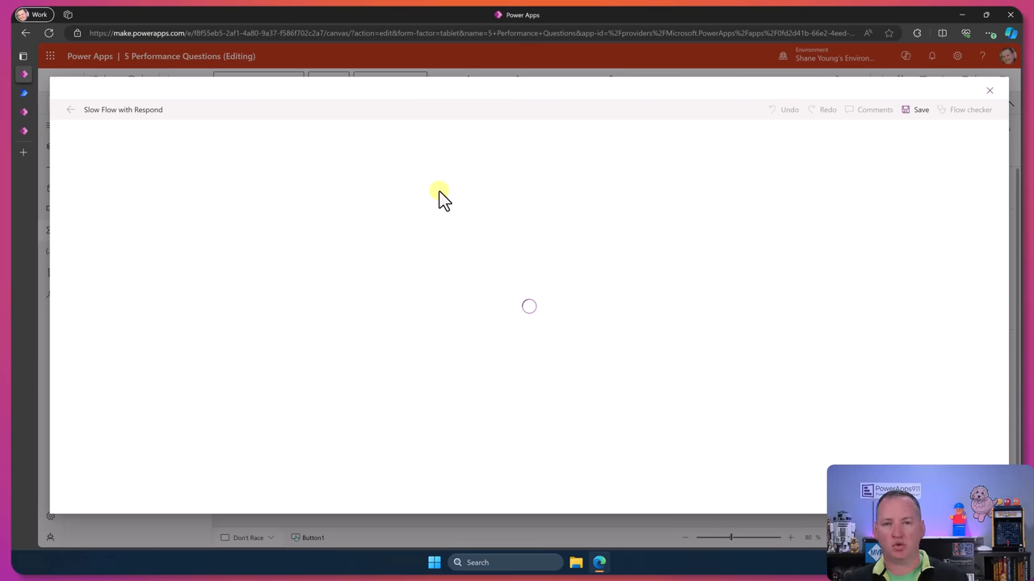
Step: Expand Slow Flow with Respond's SecondsToDelay trigger, Delay and Respond steps
click(920, 110)
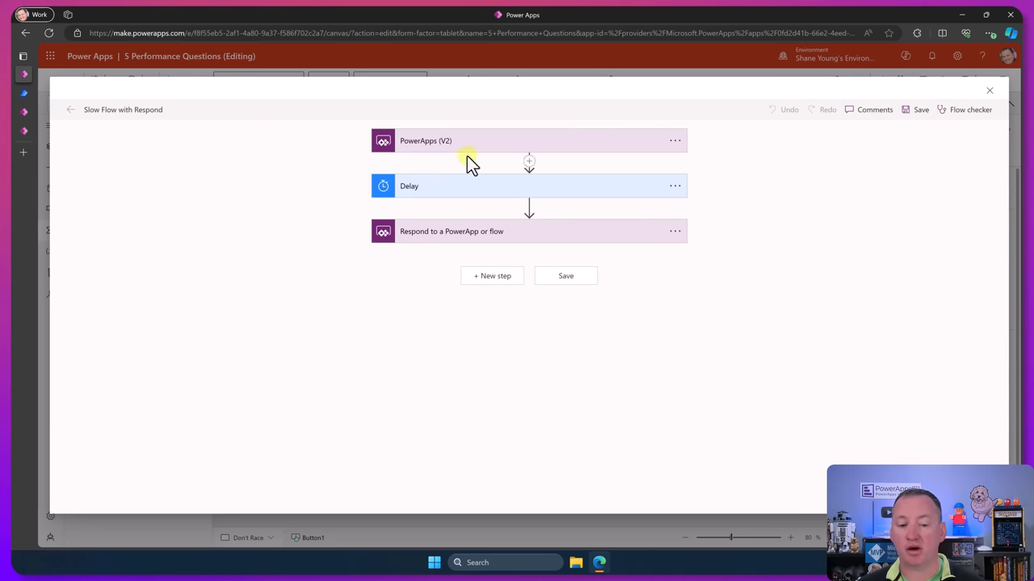
click(530, 140)
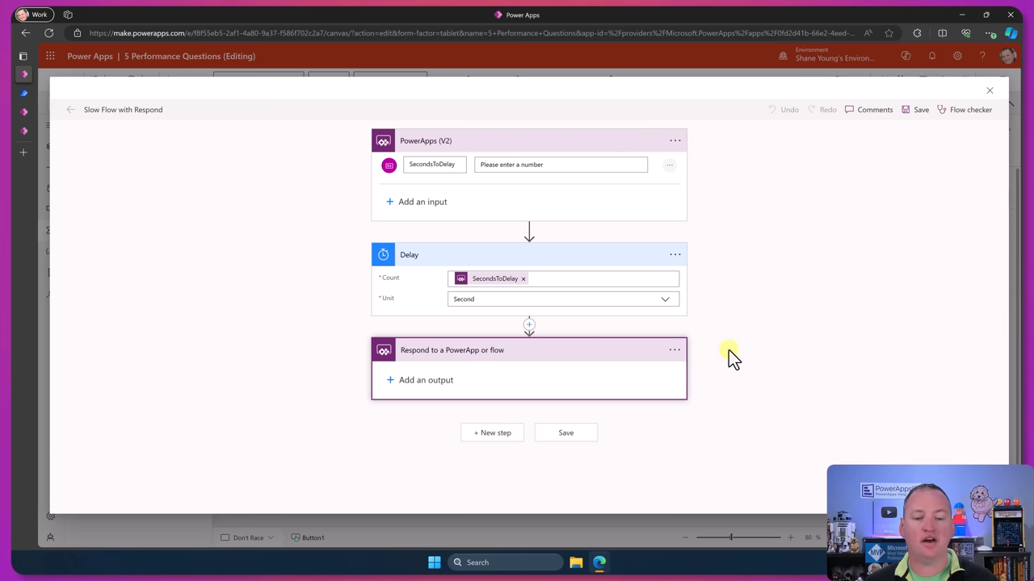
mouse_move(500, 277)
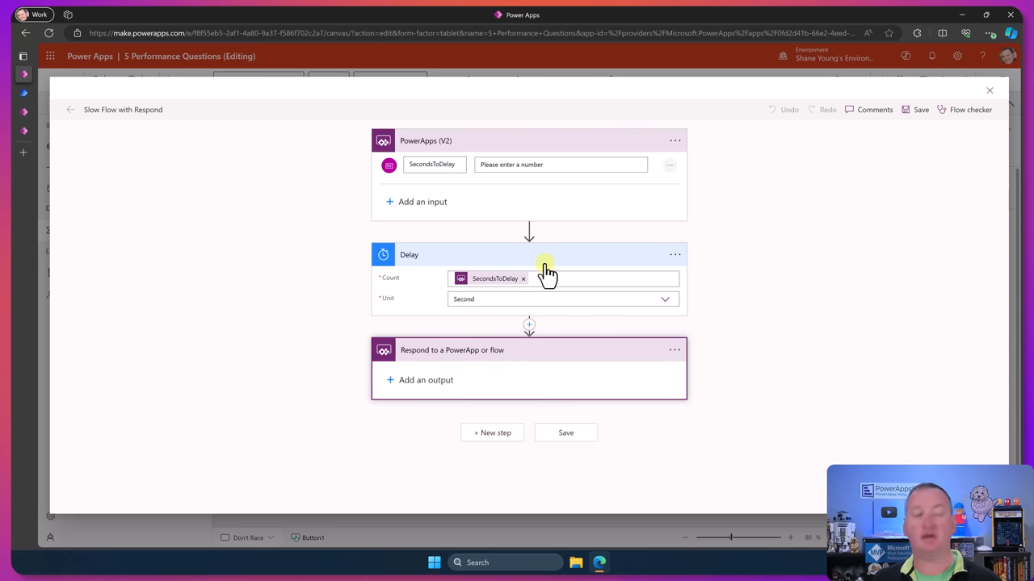
mouse_move(719, 133)
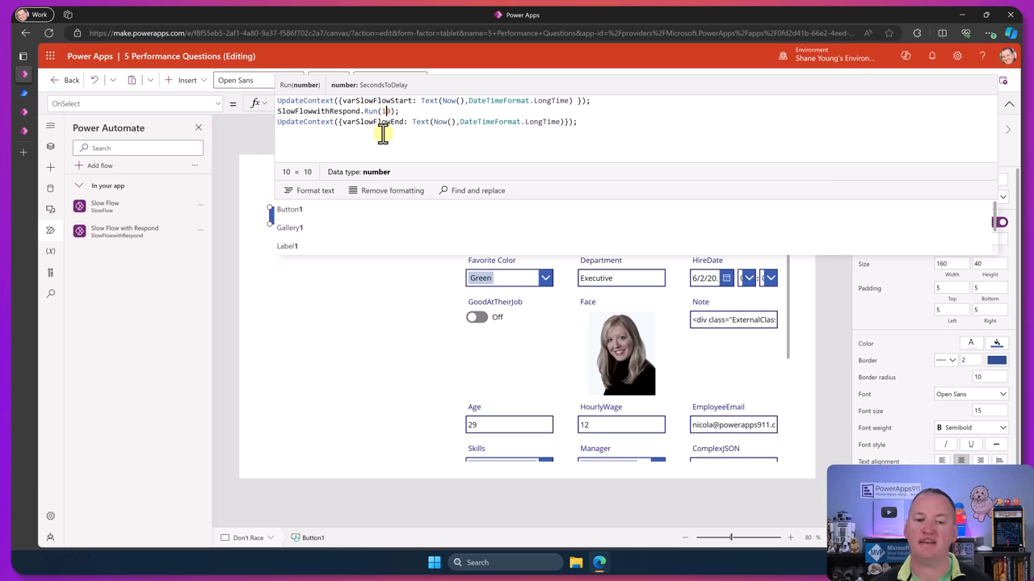
Step: Commit the OnSelect formula calling SlowFlowWithRespond.Run with its SecondsToDelay argument
click(1008, 103)
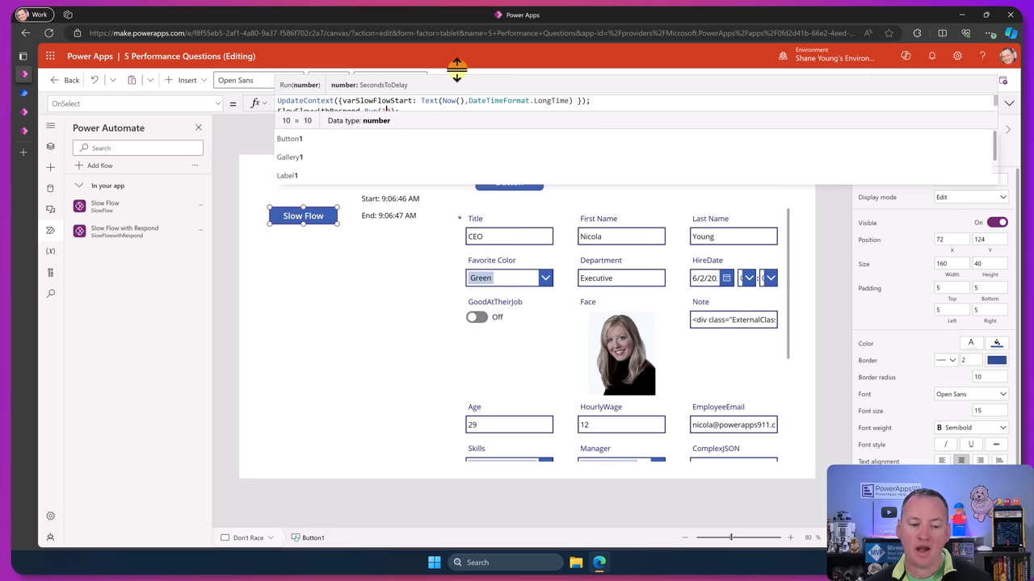
mouse_move(346, 204)
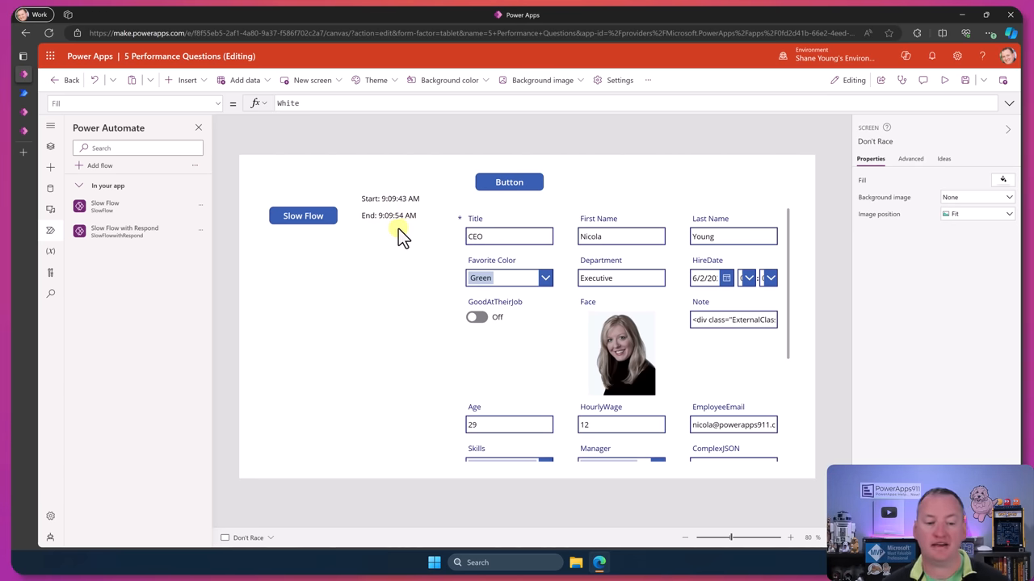
Step: Review the button's SlowFlowWithRespond.Run(10) formula giving Start 9:09:43 AM and End 9:09:54 AM
click(303, 216)
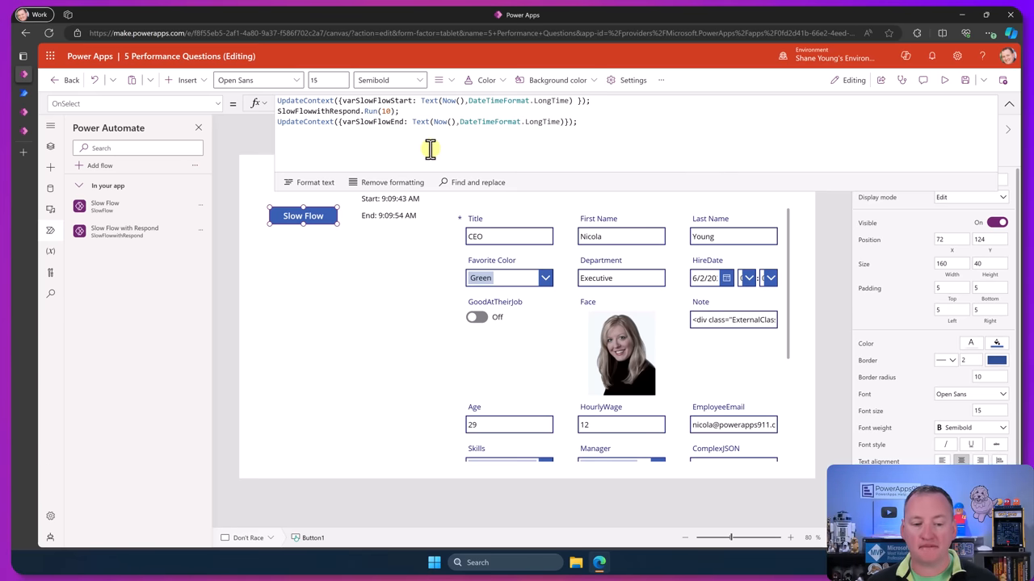
mouse_move(314, 105)
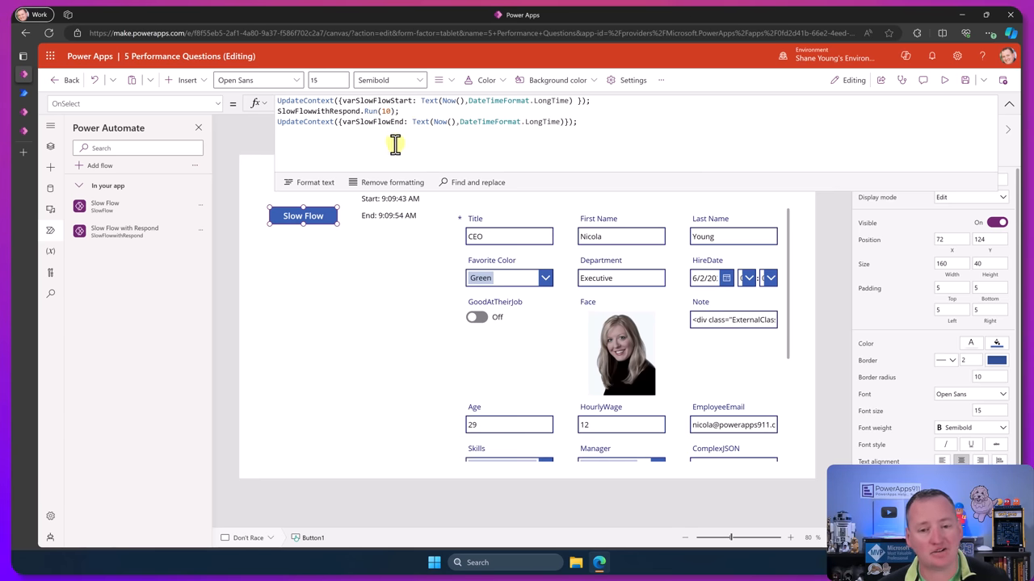
mouse_move(500, 143)
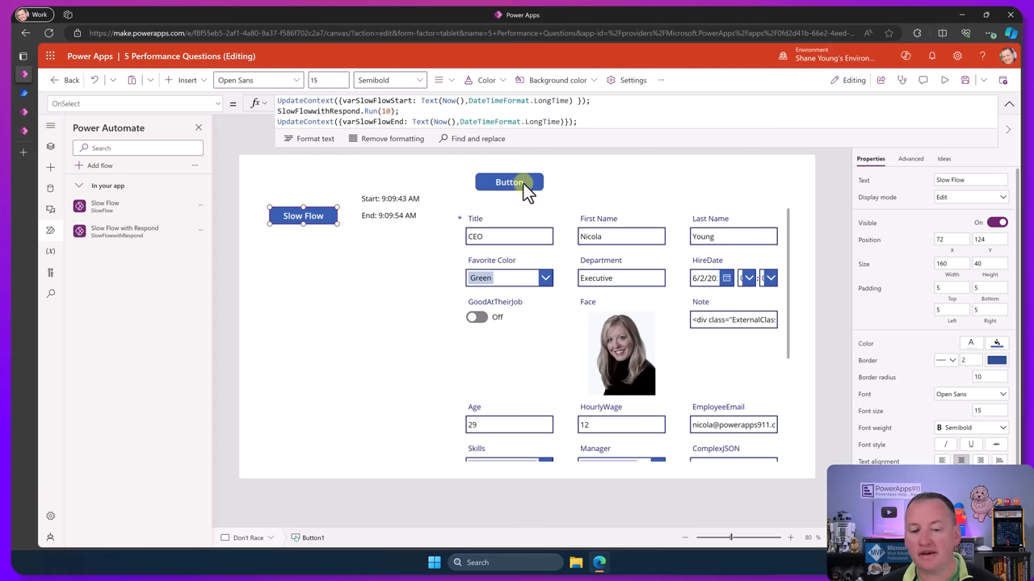
Step: Show the plain Button's OnSelect formula, SubmitForm(Form1) with the OnSuccess comment
click(508, 181)
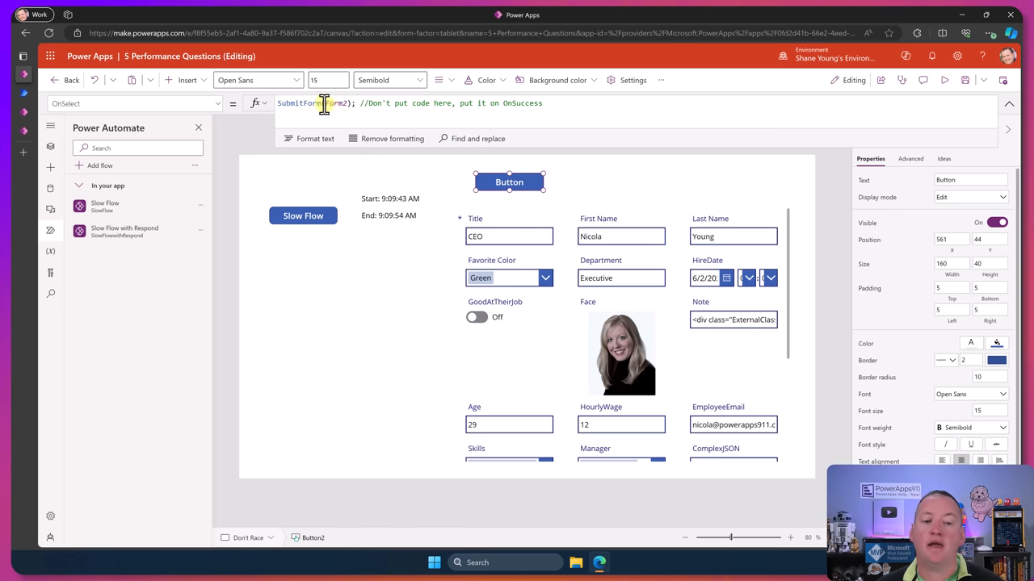
mouse_move(446, 104)
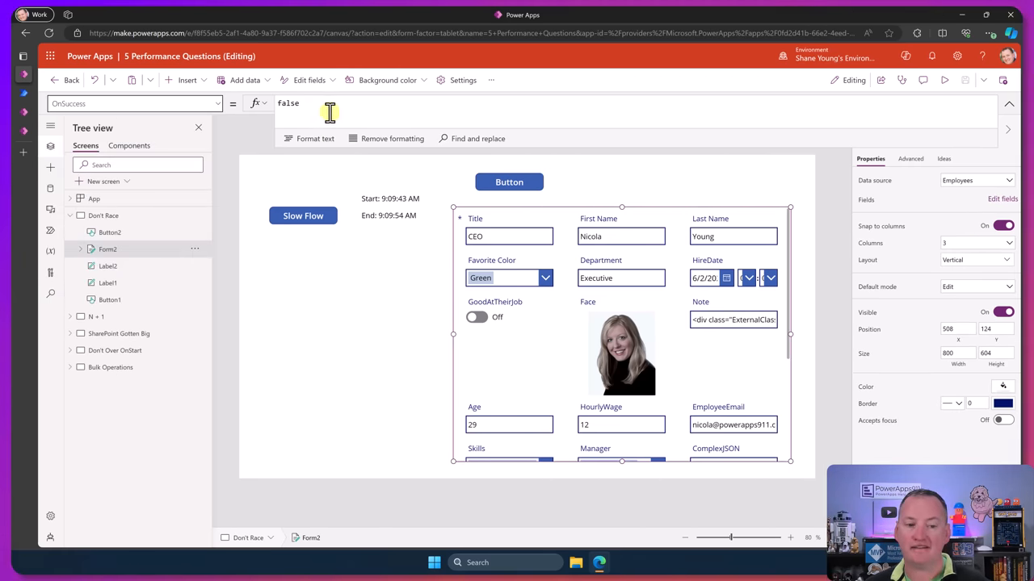
Step: Browse Form2's properties, its OnSuccess reading false alongside OnFailure
click(218, 103)
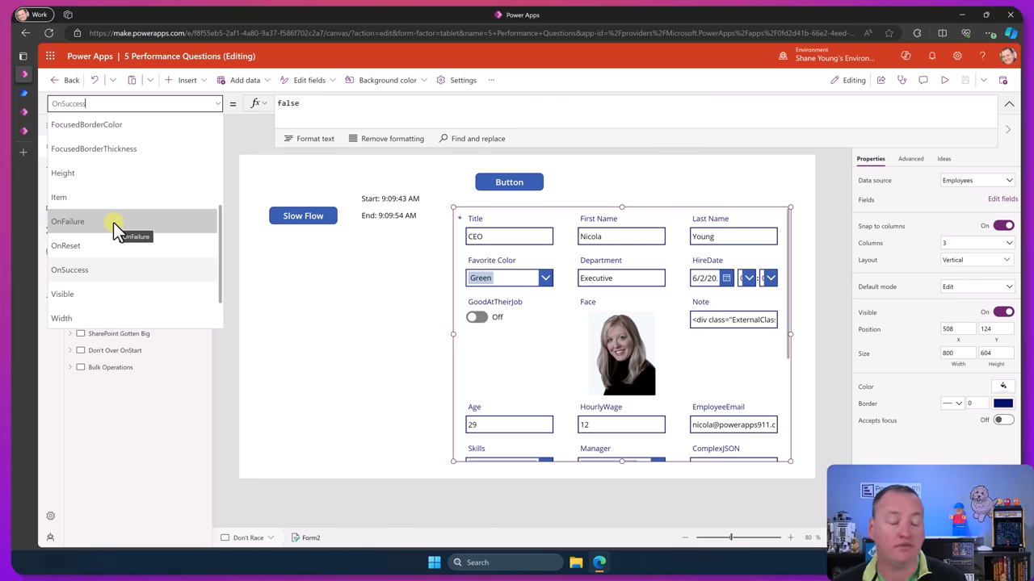
mouse_move(107, 173)
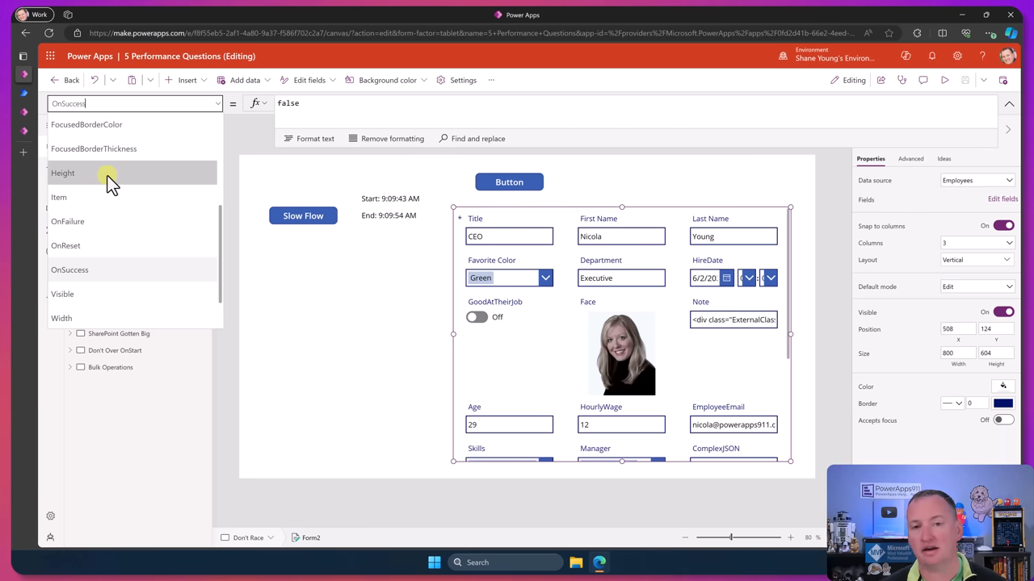
mouse_move(604, 178)
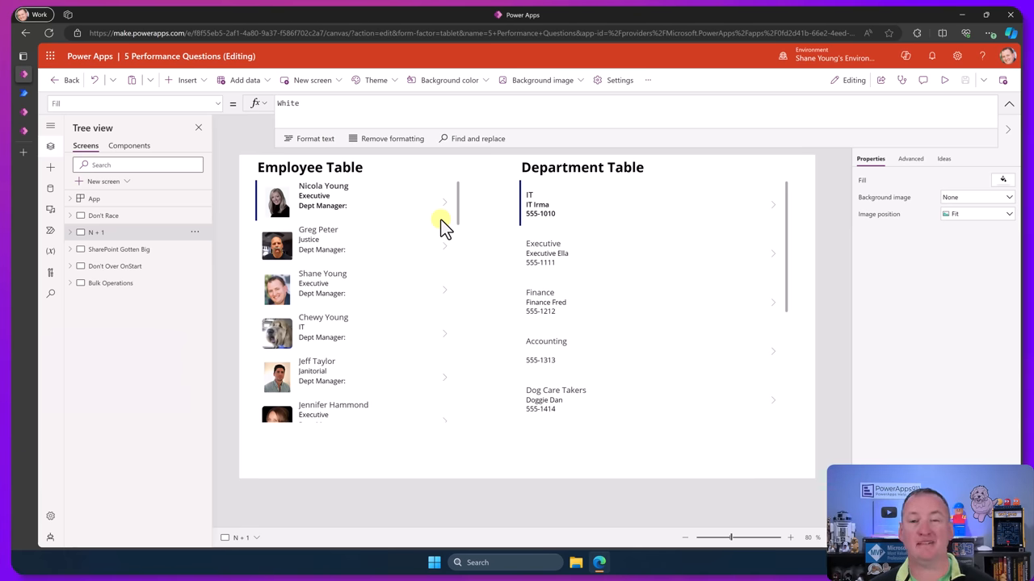
mouse_move(391, 245)
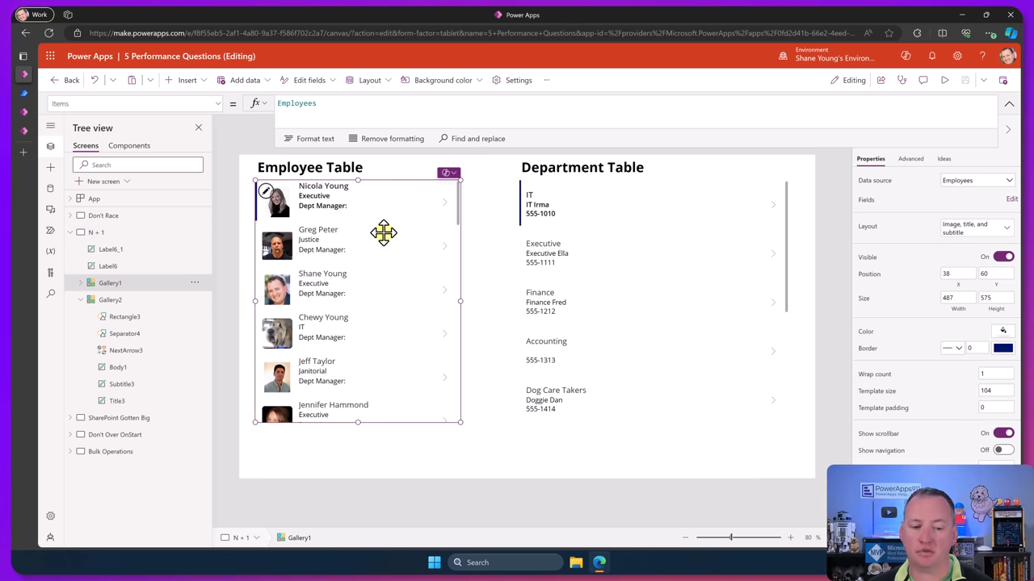
Step: Select the Dept Manager label in the employee gallery's first item
click(314, 195)
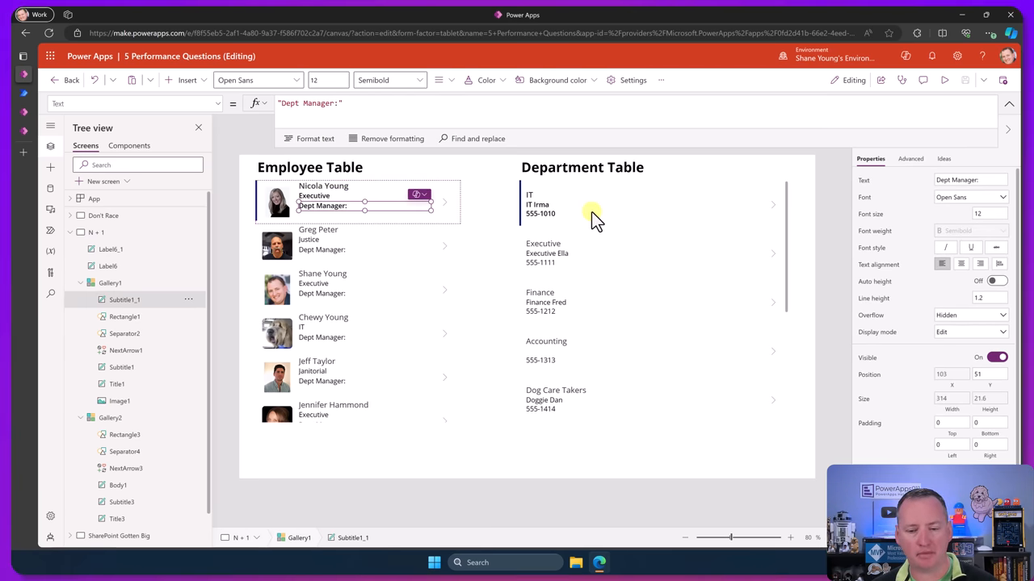
mouse_move(317, 202)
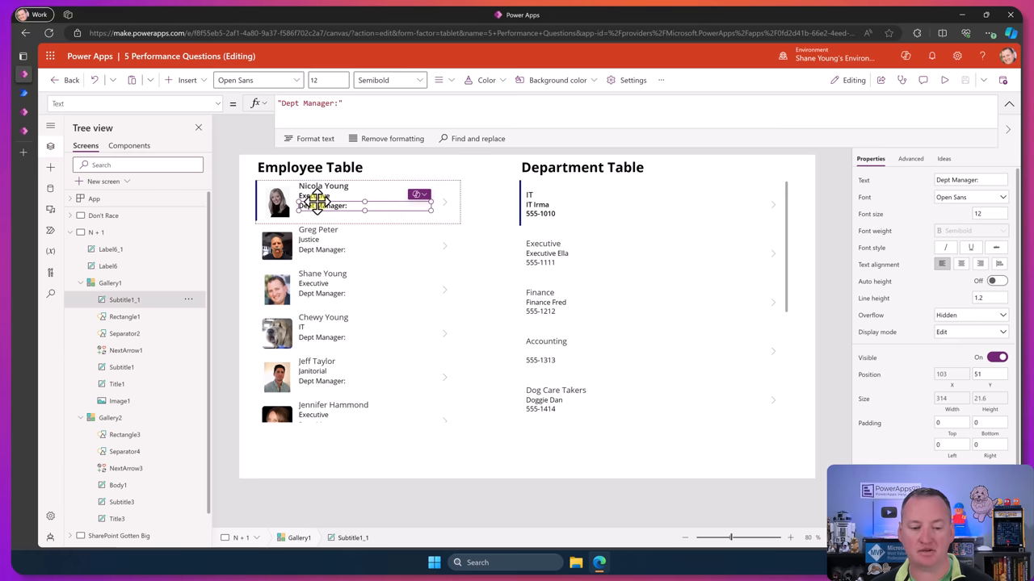
mouse_move(565, 258)
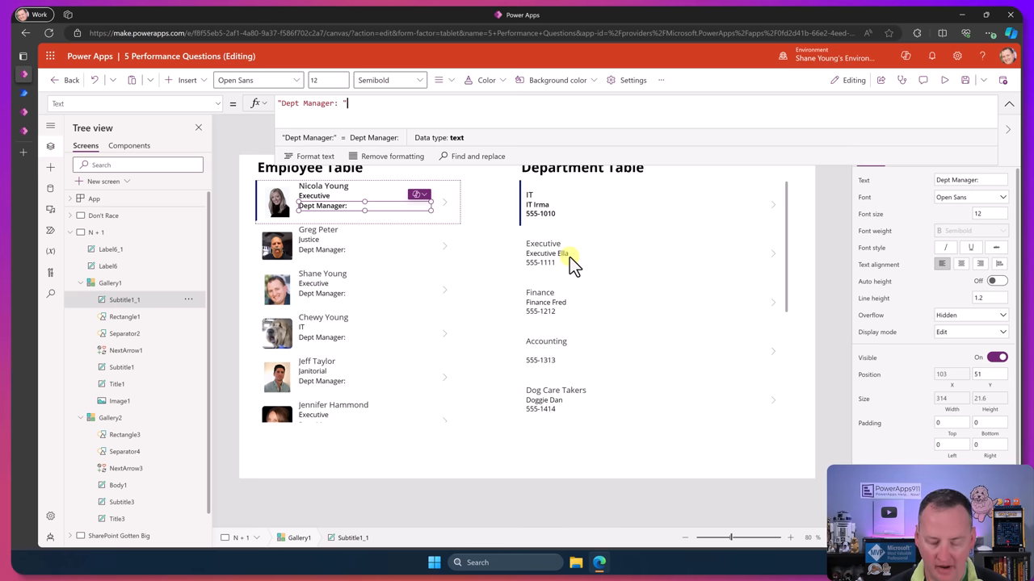
Step: Append & LookUp(Departments, Title = ThisItem.Department). to the Dept Manager text formula
text(&)
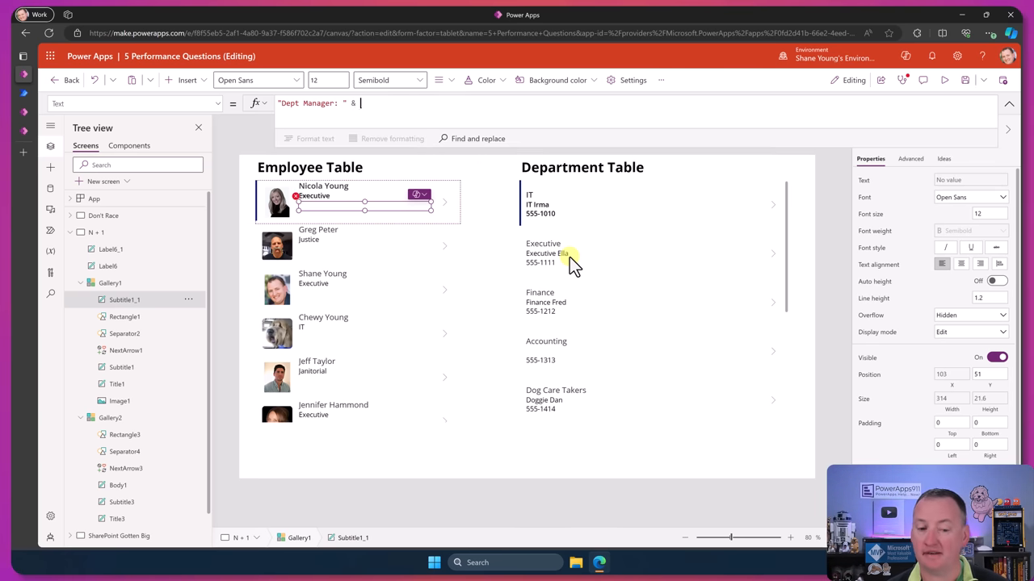
text(LookUp(d)
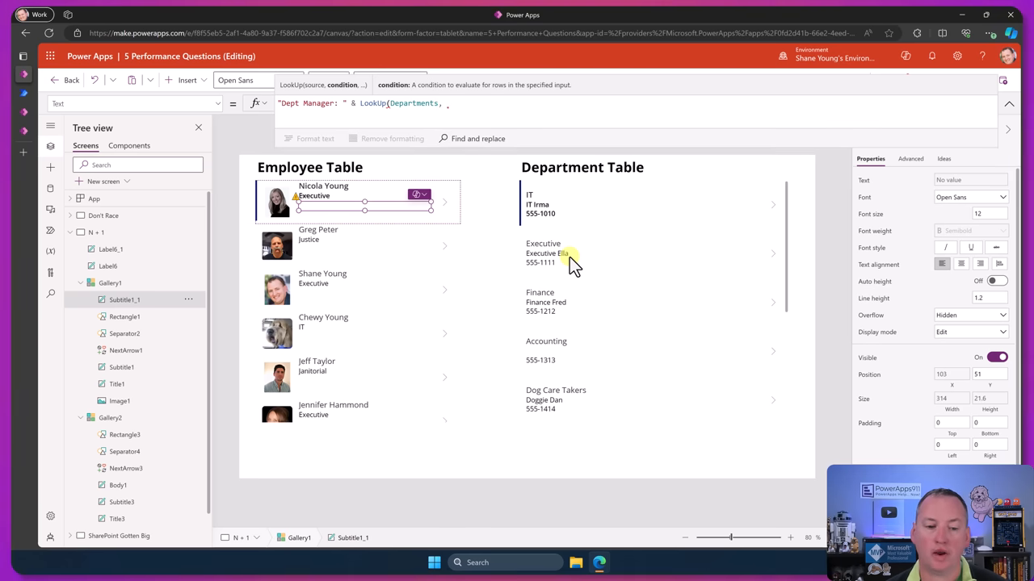
text(Title = ThisItem.Department)))
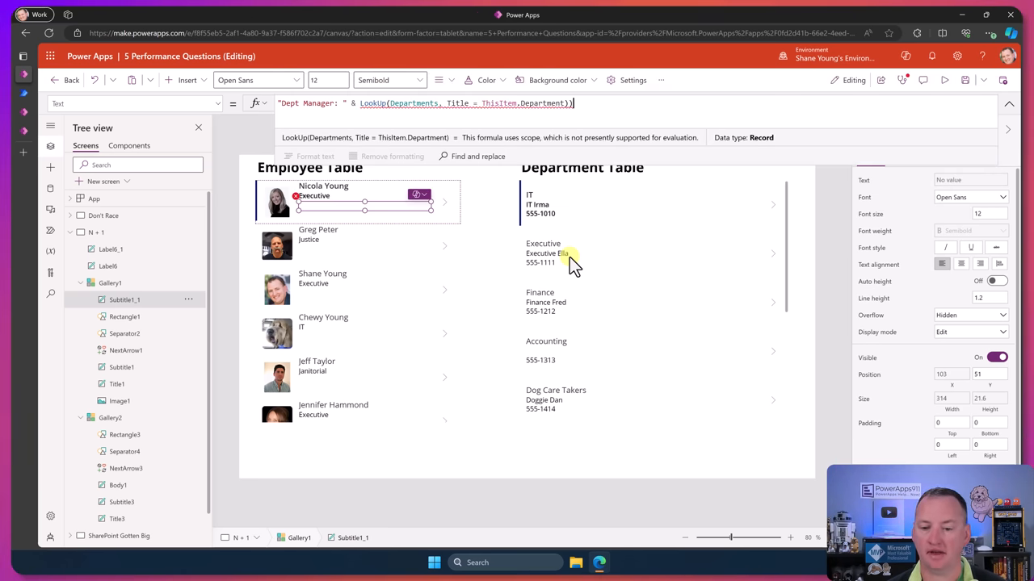
text(./)
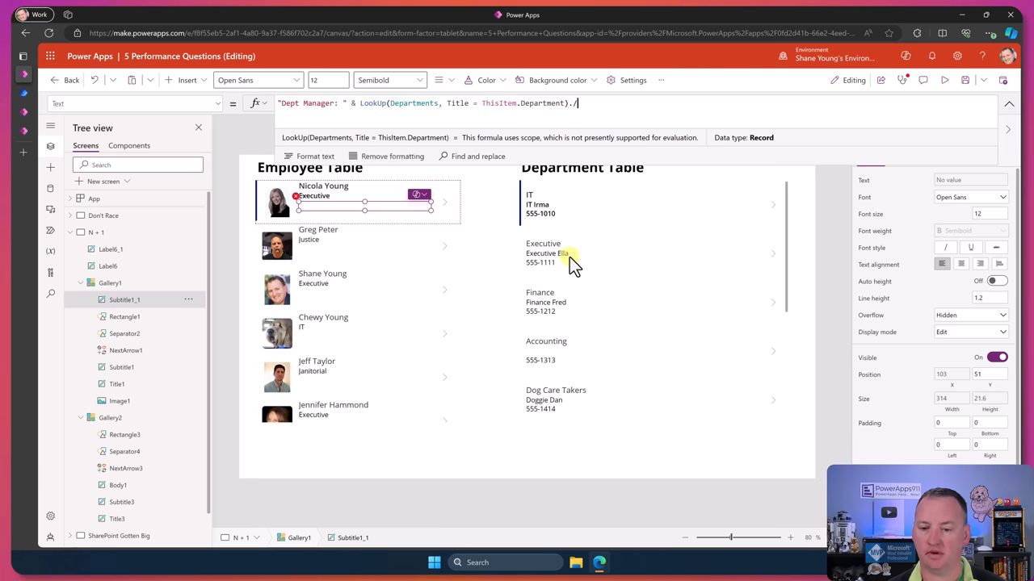
text(.)
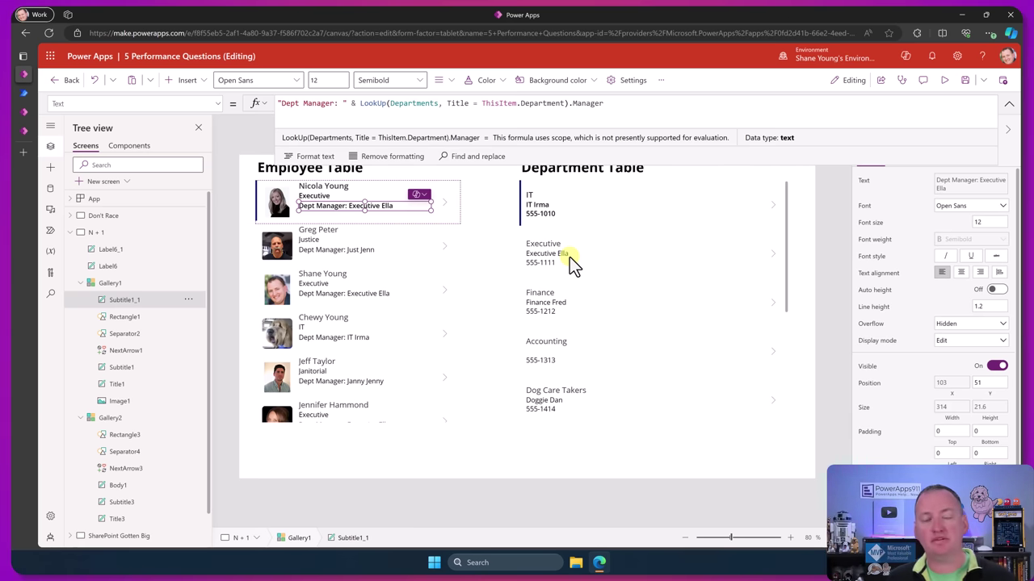
mouse_move(384, 245)
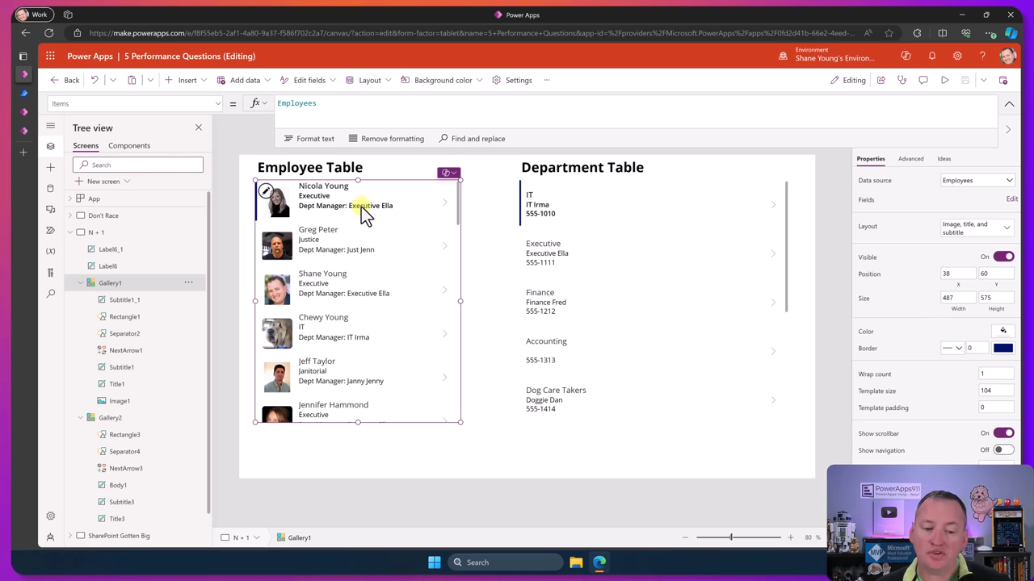
Step: Select the Dept Manager label so its LookUp formula shows in the formula bar
click(355, 205)
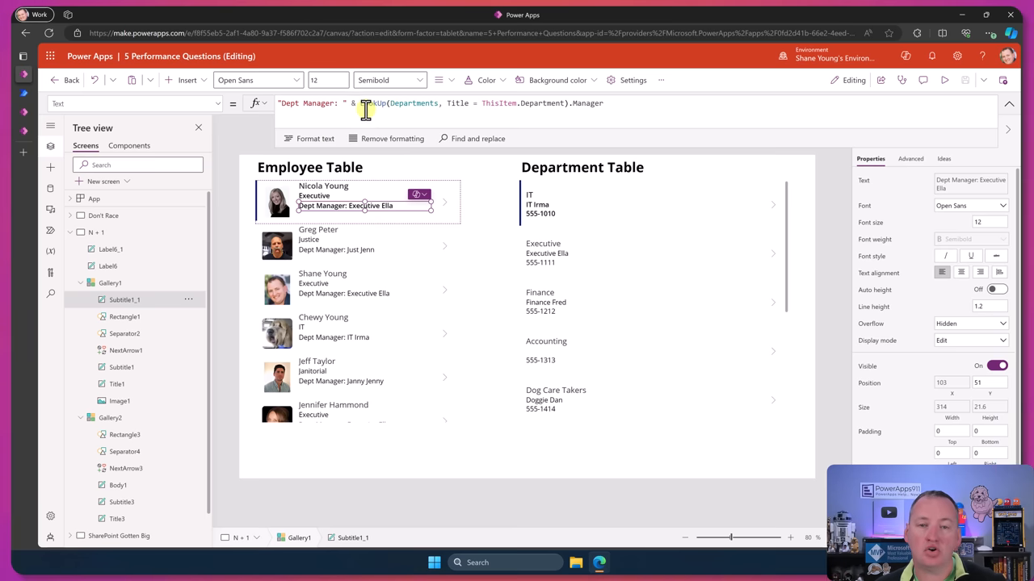
mouse_move(638, 104)
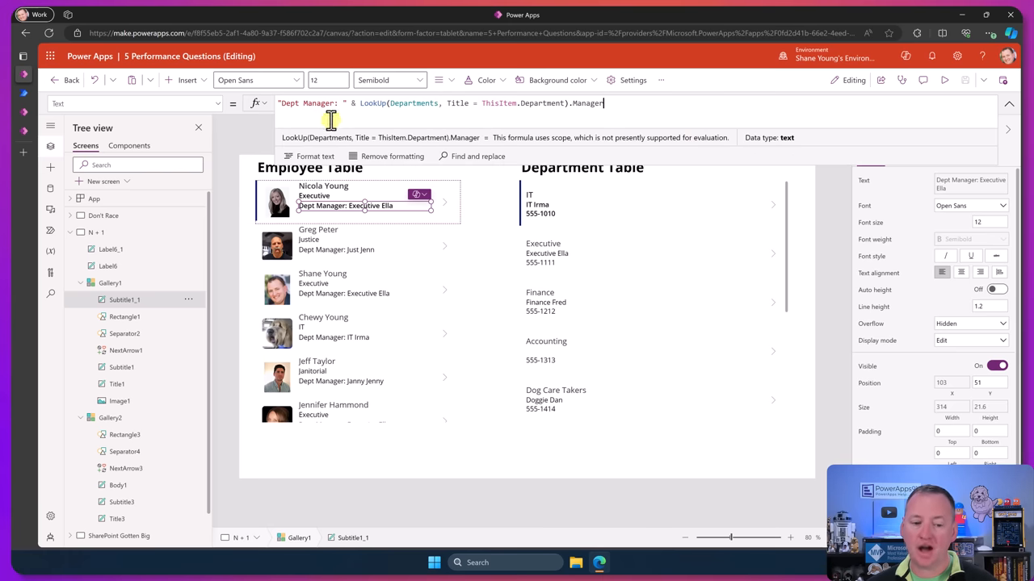
mouse_move(362, 203)
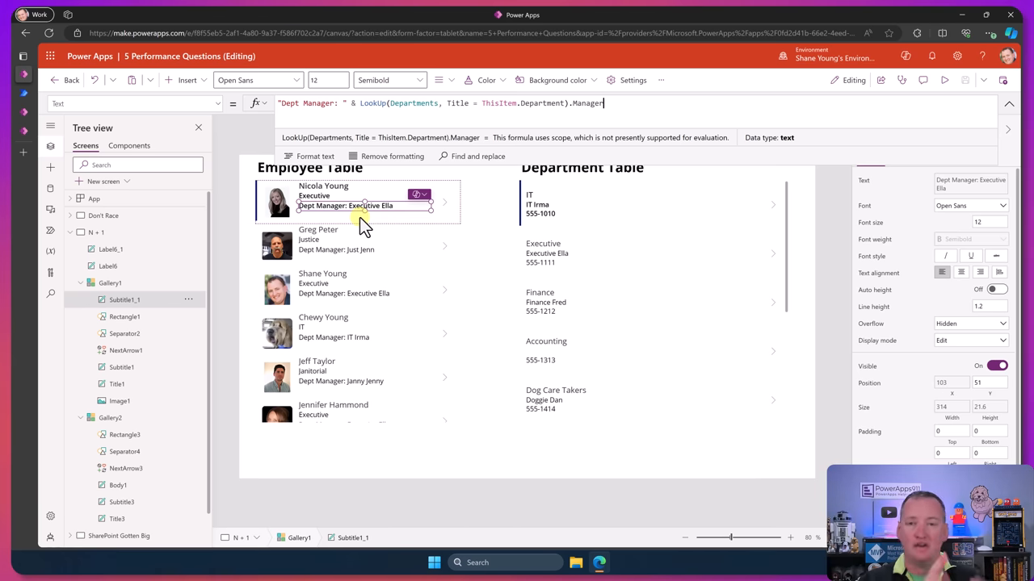
mouse_move(379, 185)
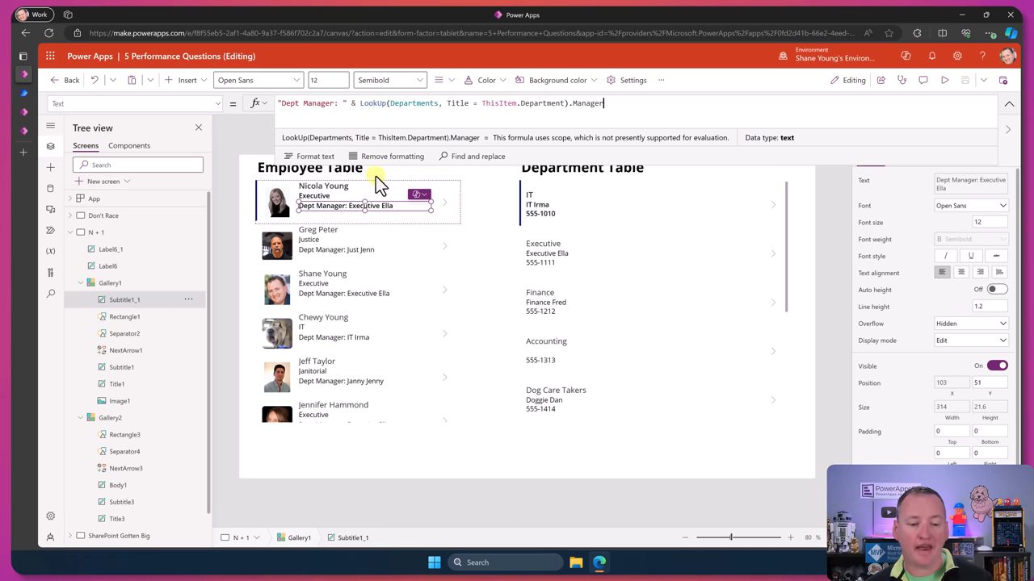
mouse_move(368, 233)
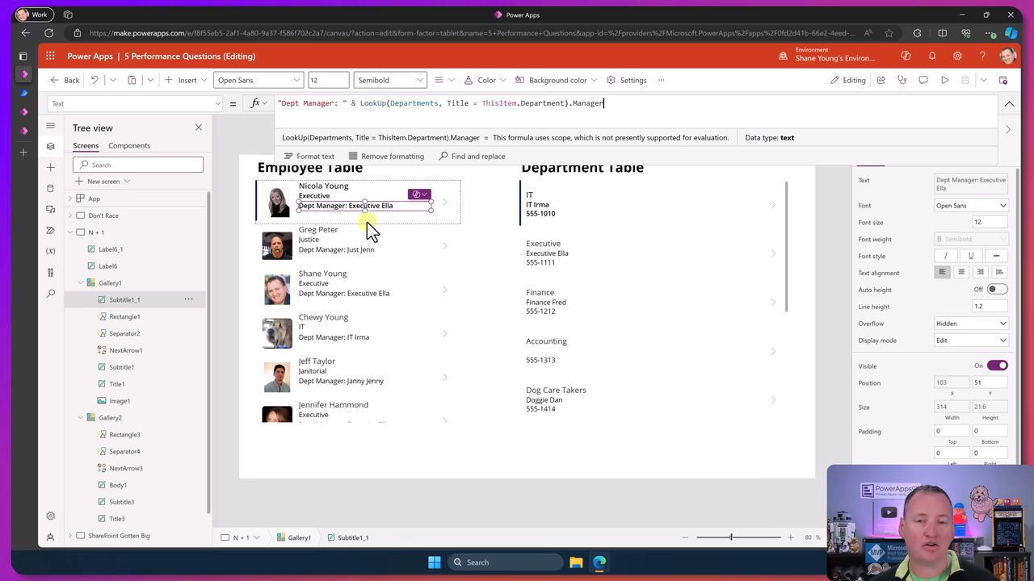
mouse_move(365, 239)
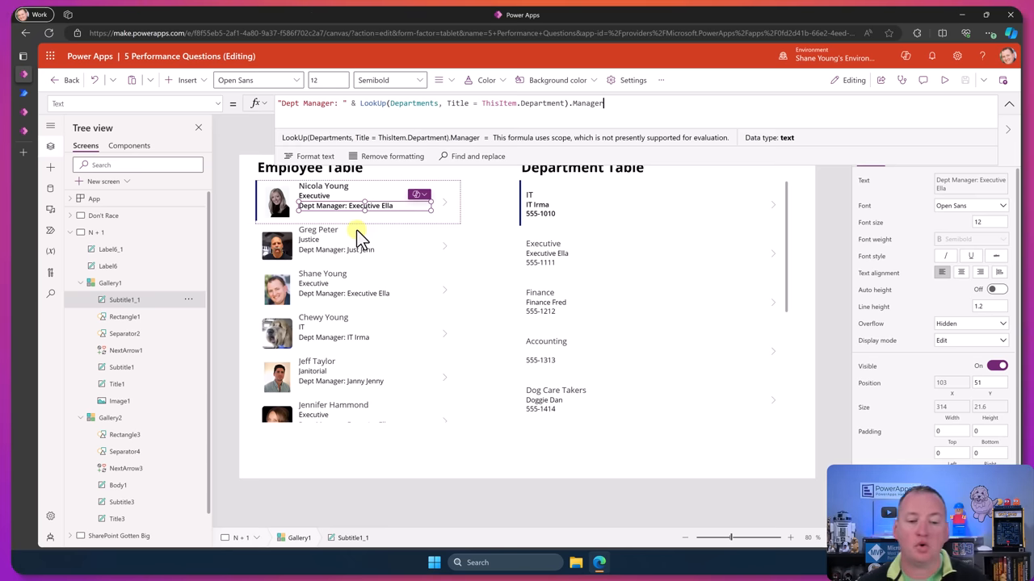
mouse_move(379, 234)
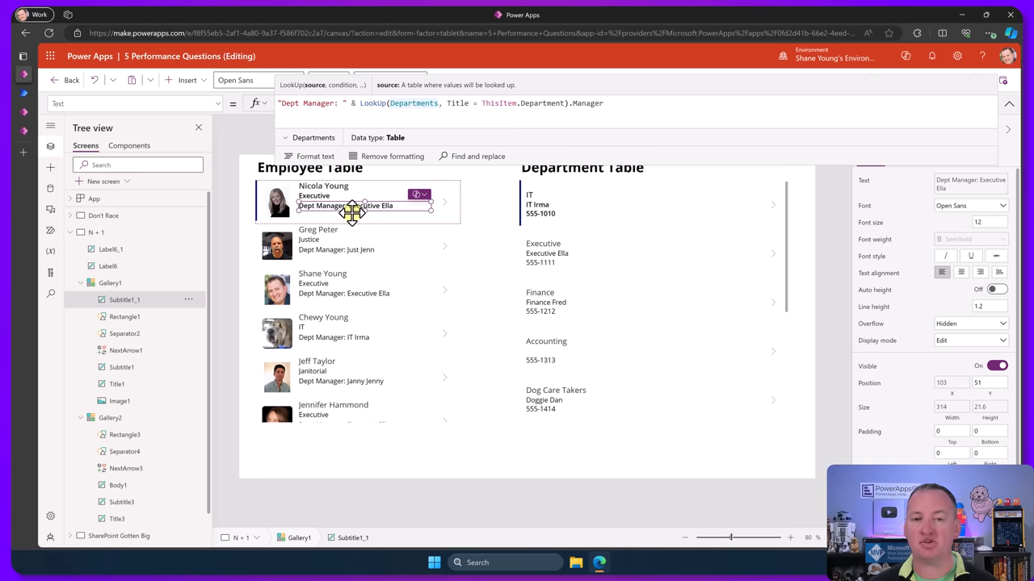
mouse_move(678, 404)
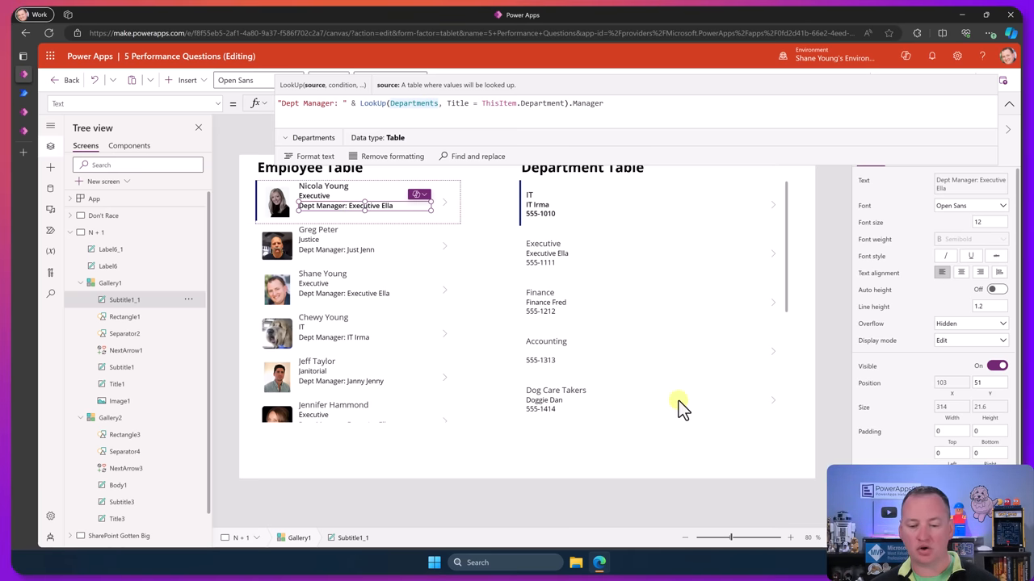
mouse_move(559, 378)
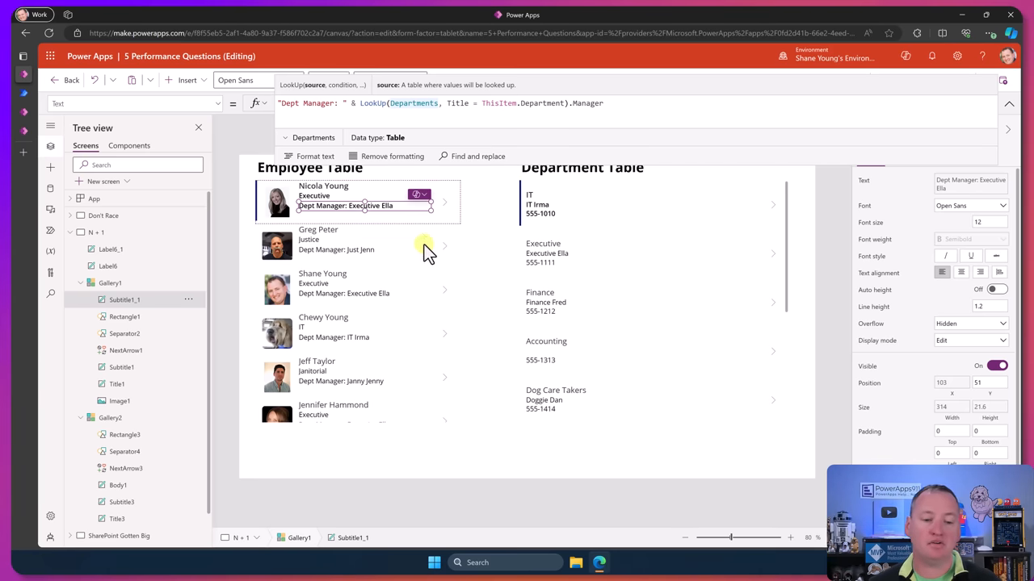
click(323, 188)
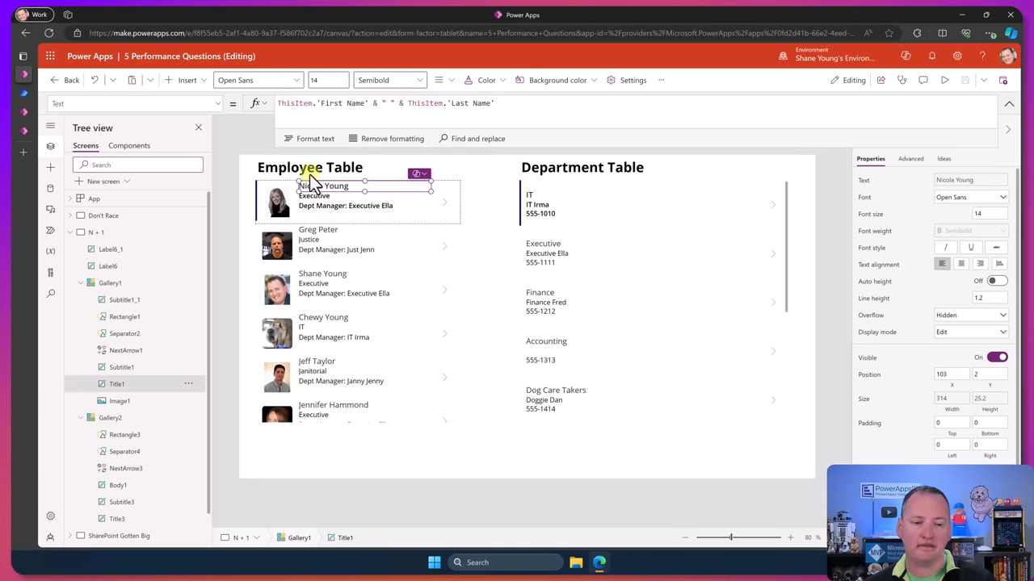
mouse_move(345, 208)
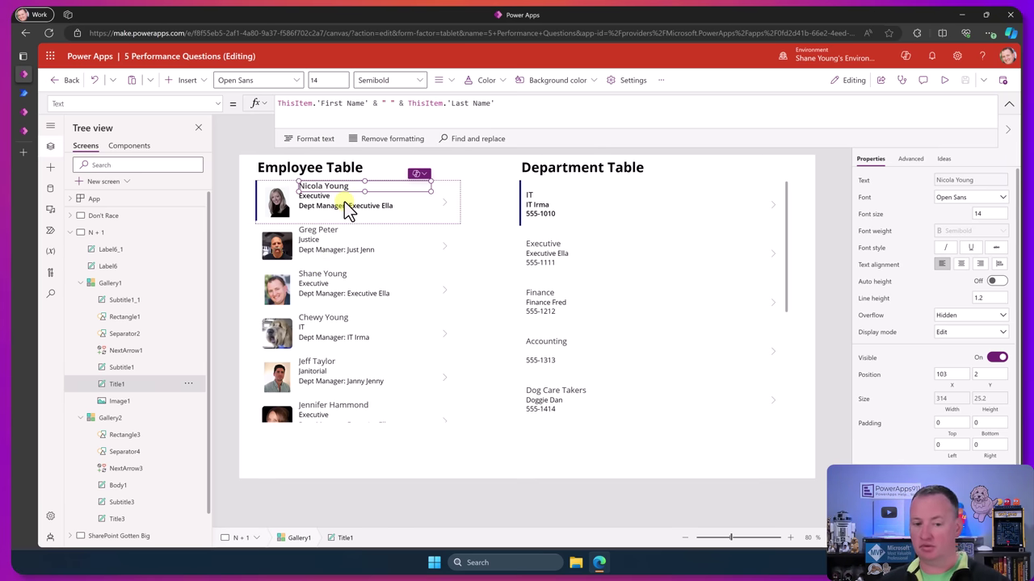
click(346, 205)
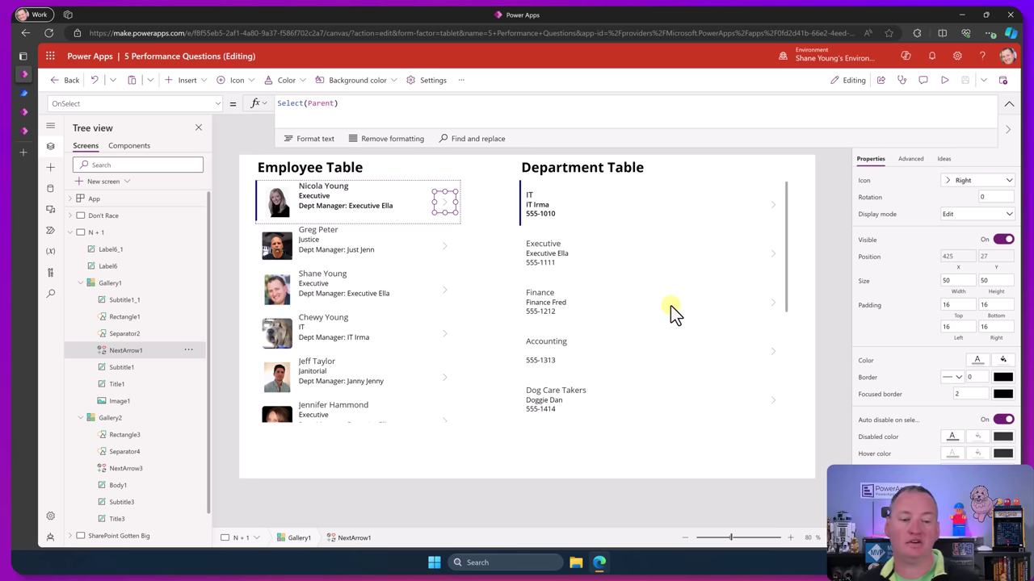
mouse_move(364, 313)
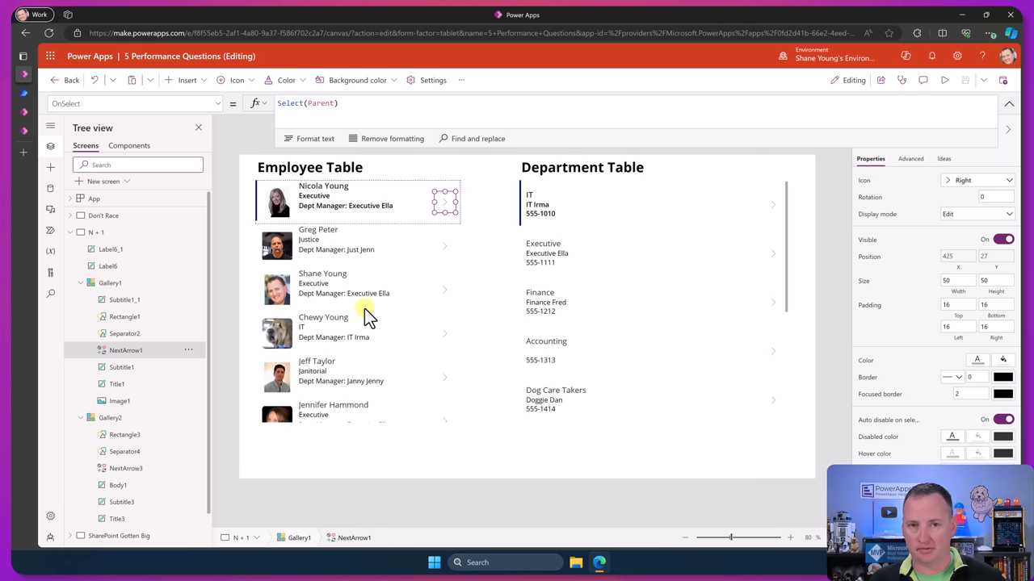
click(125, 249)
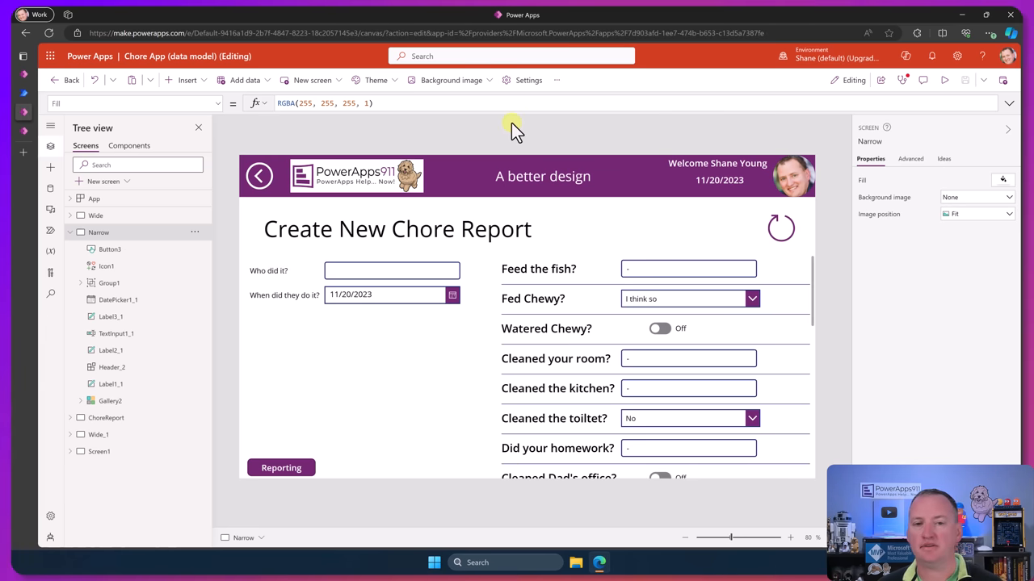
mouse_move(497, 133)
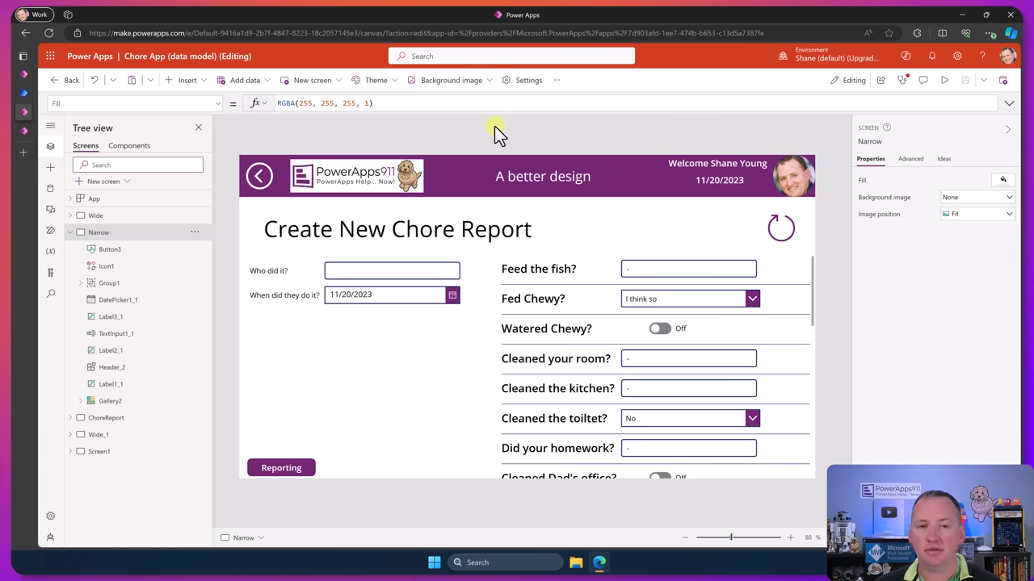
click(96, 217)
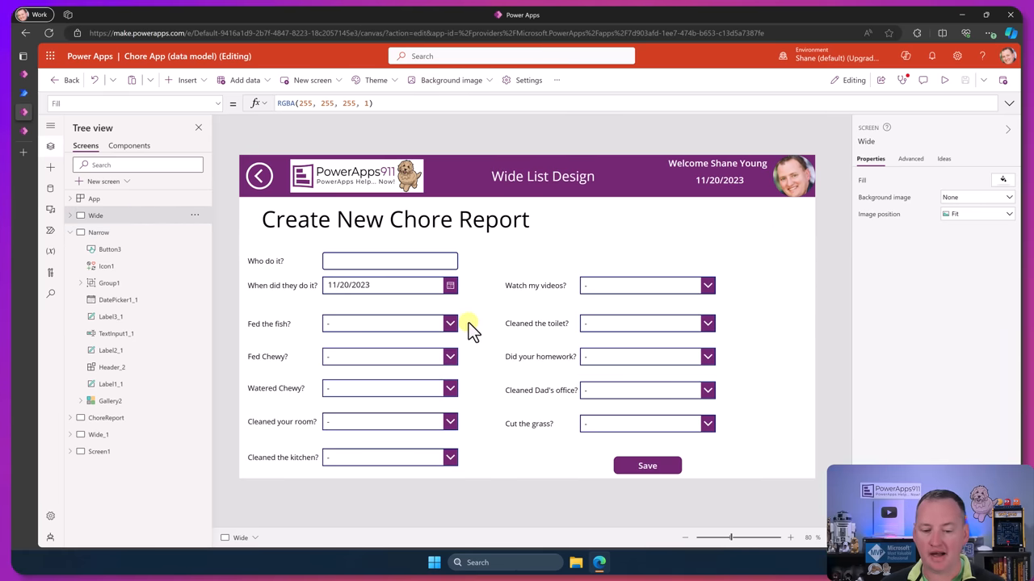
mouse_move(450, 285)
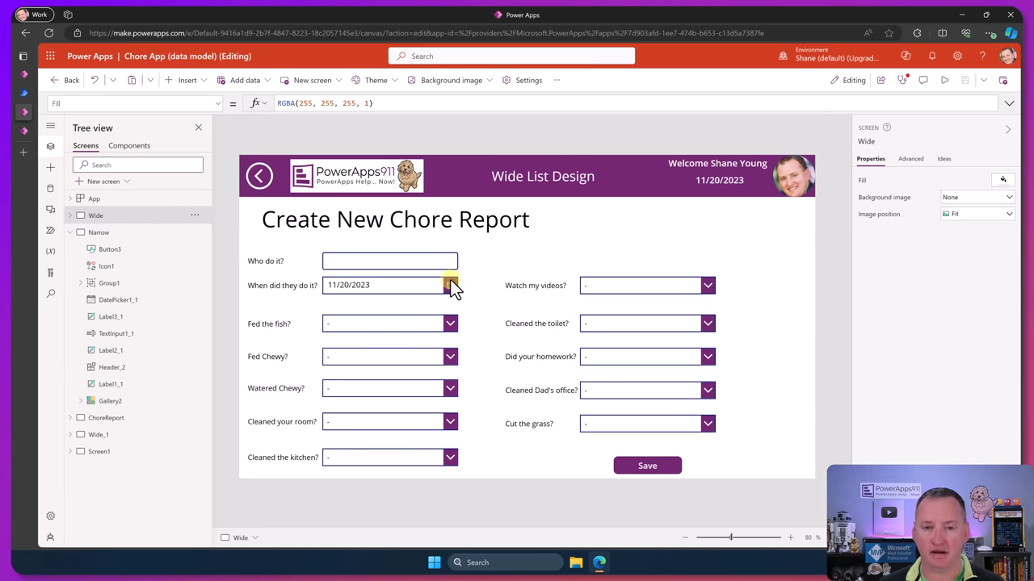
mouse_move(494, 278)
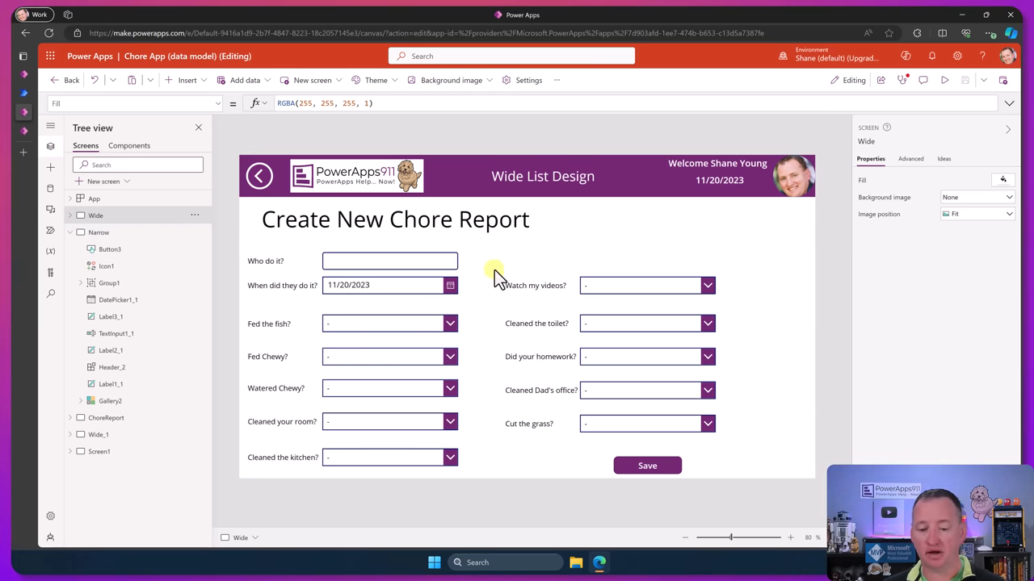
mouse_move(539, 246)
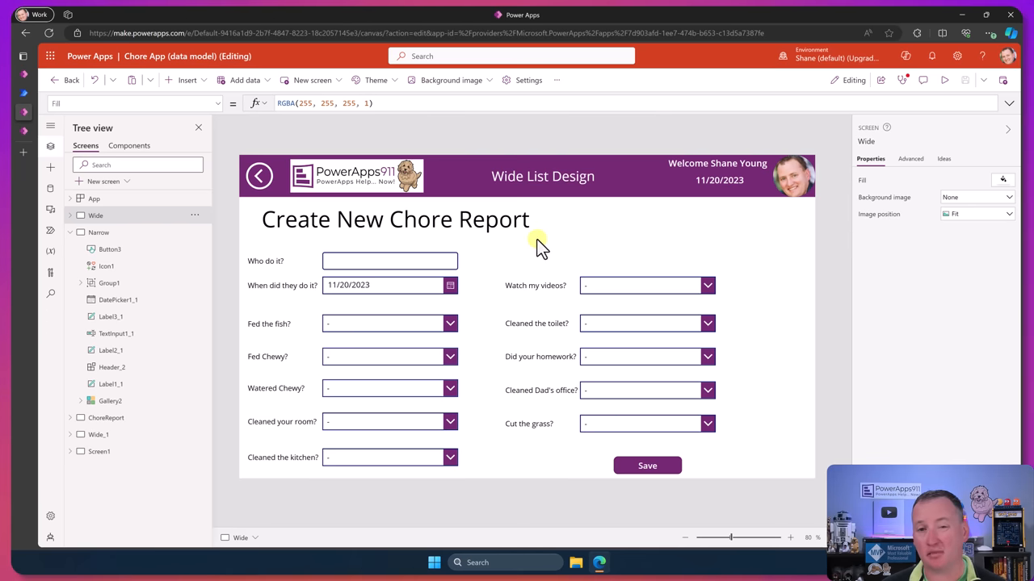
mouse_move(558, 262)
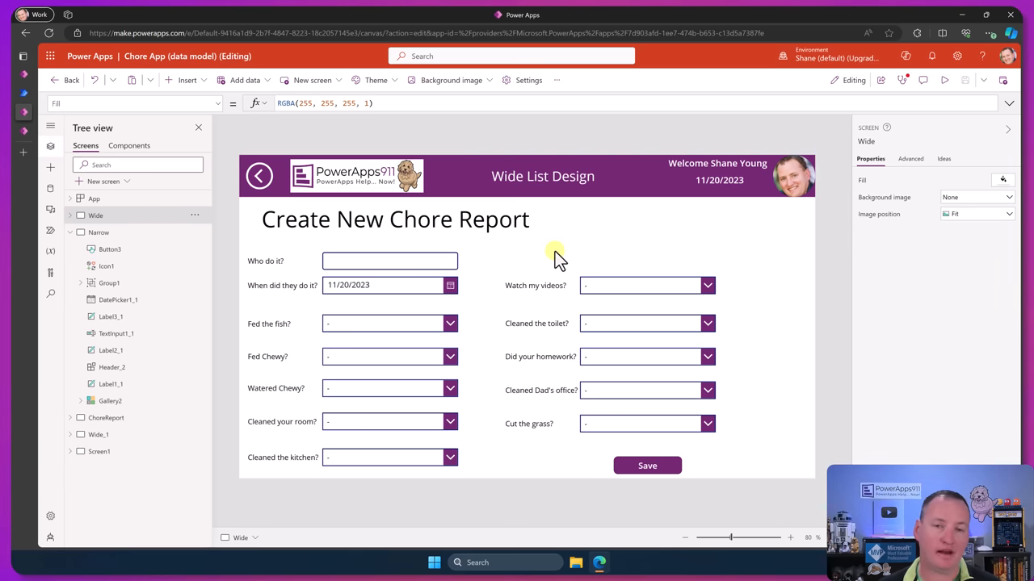
mouse_move(578, 278)
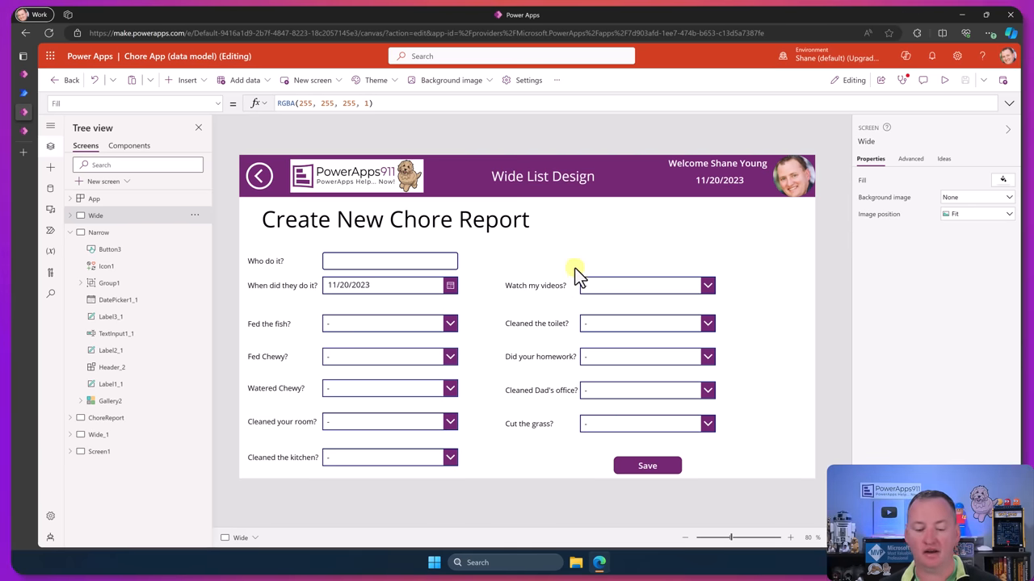
mouse_move(643, 423)
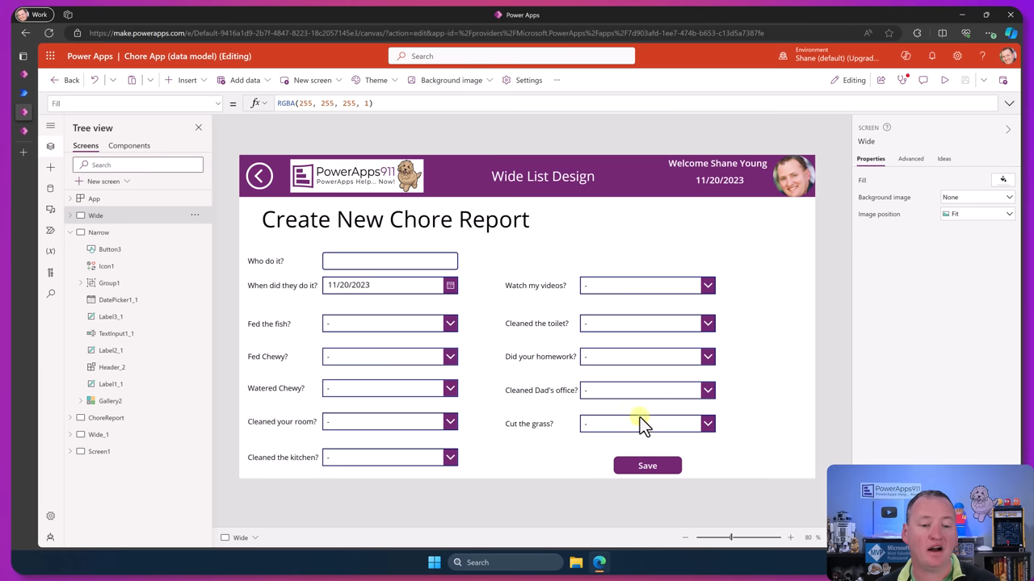
mouse_move(500, 212)
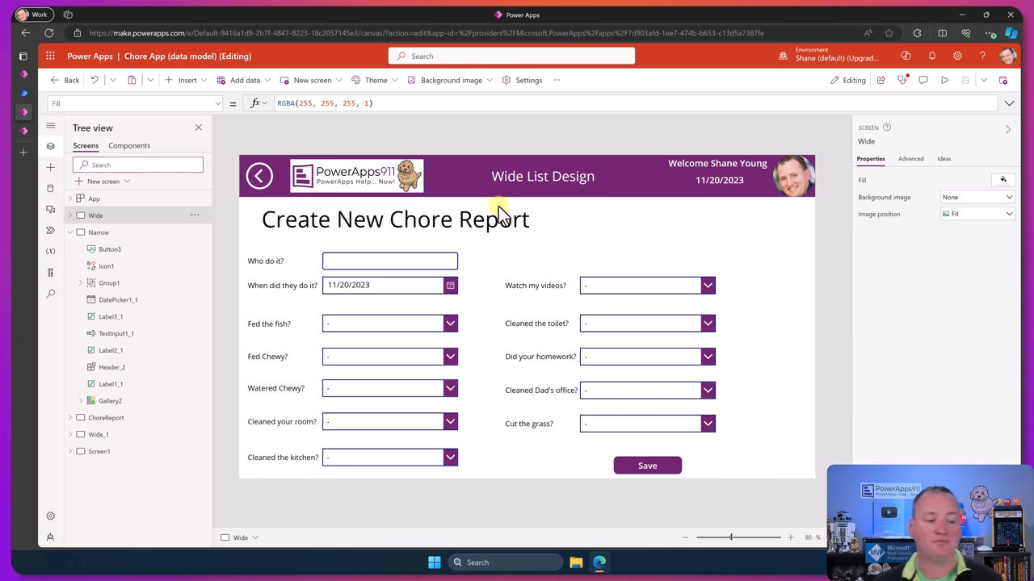
click(99, 233)
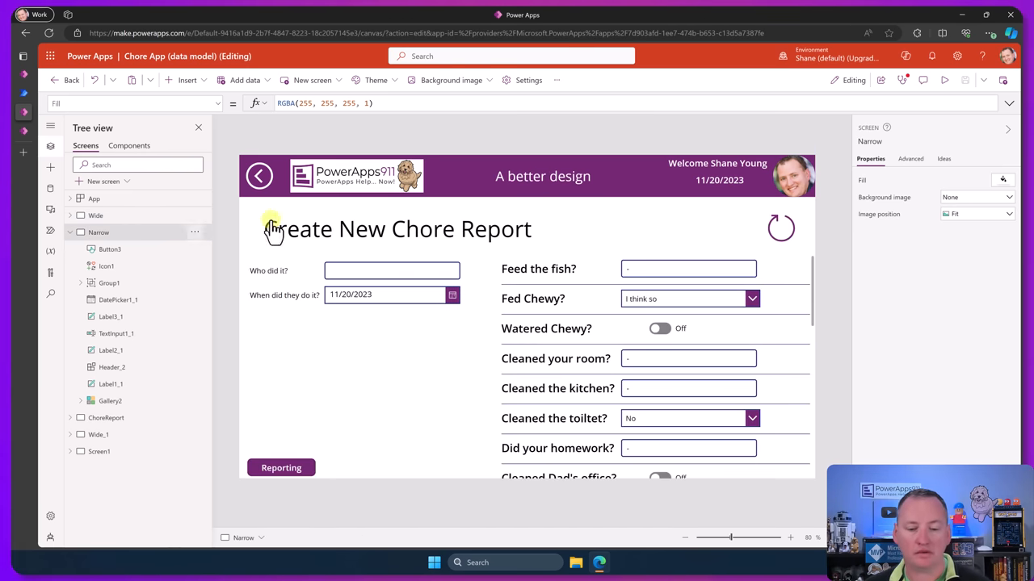
mouse_move(545, 213)
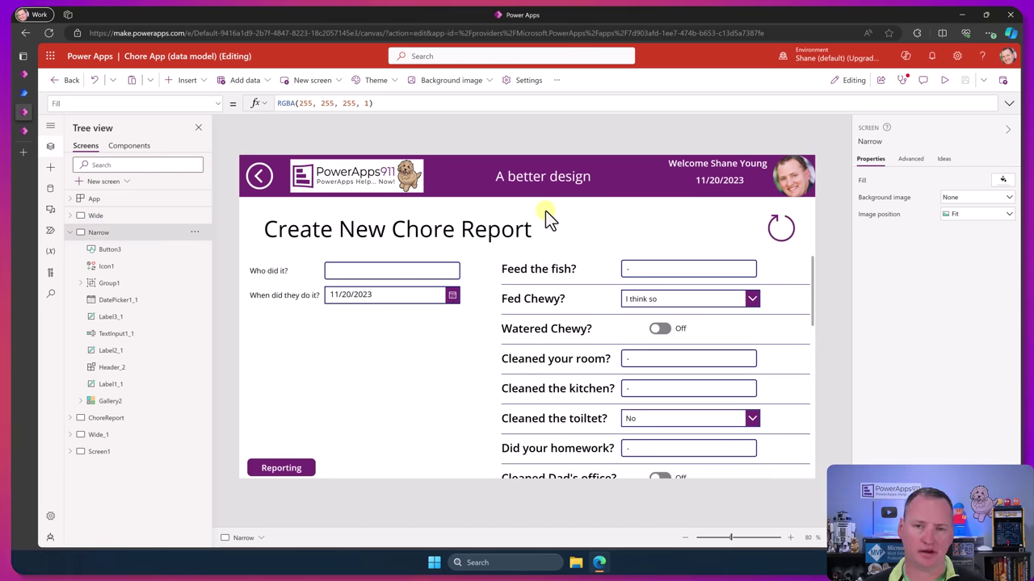
mouse_move(400, 323)
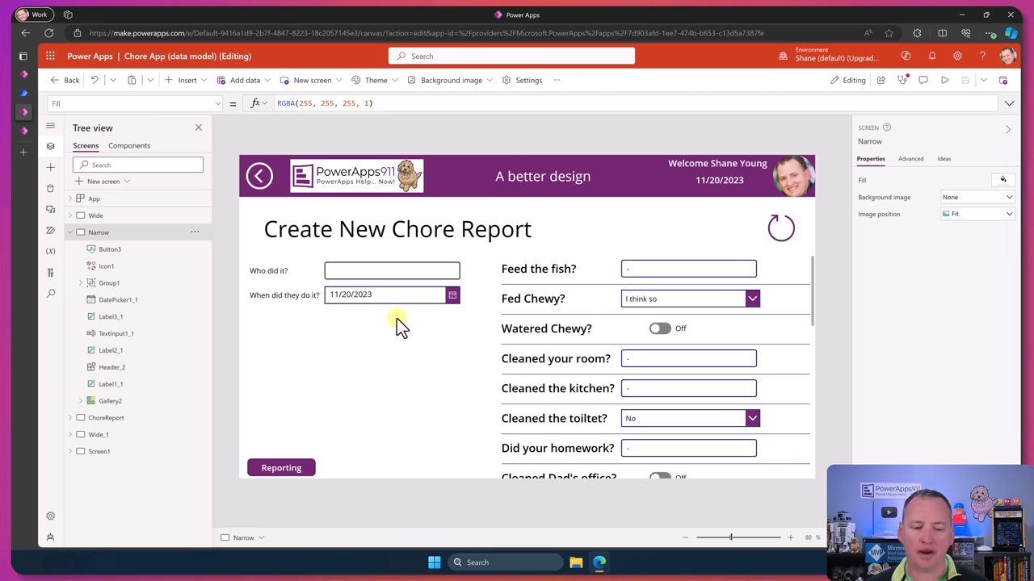
mouse_move(289, 322)
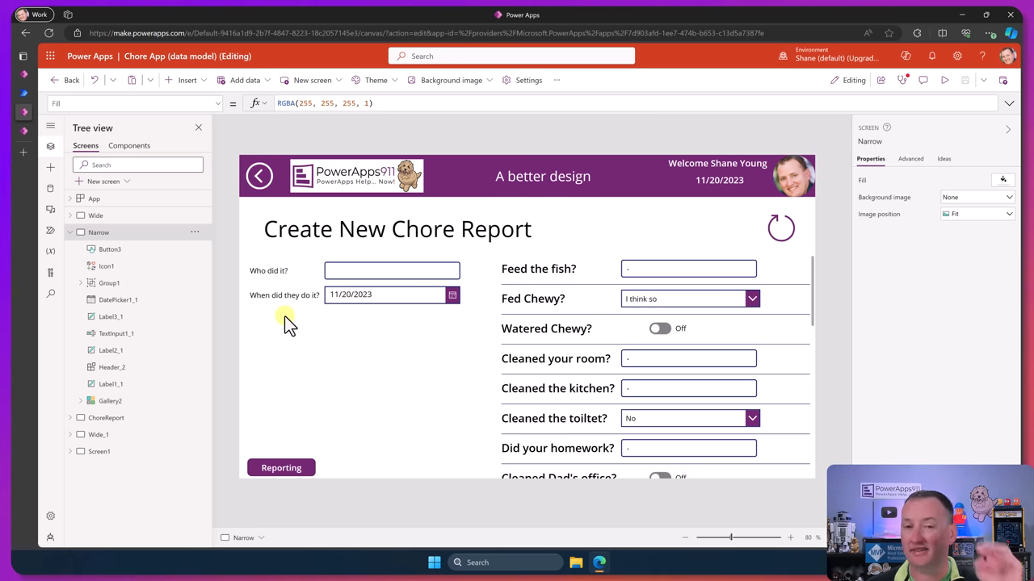
mouse_move(601, 330)
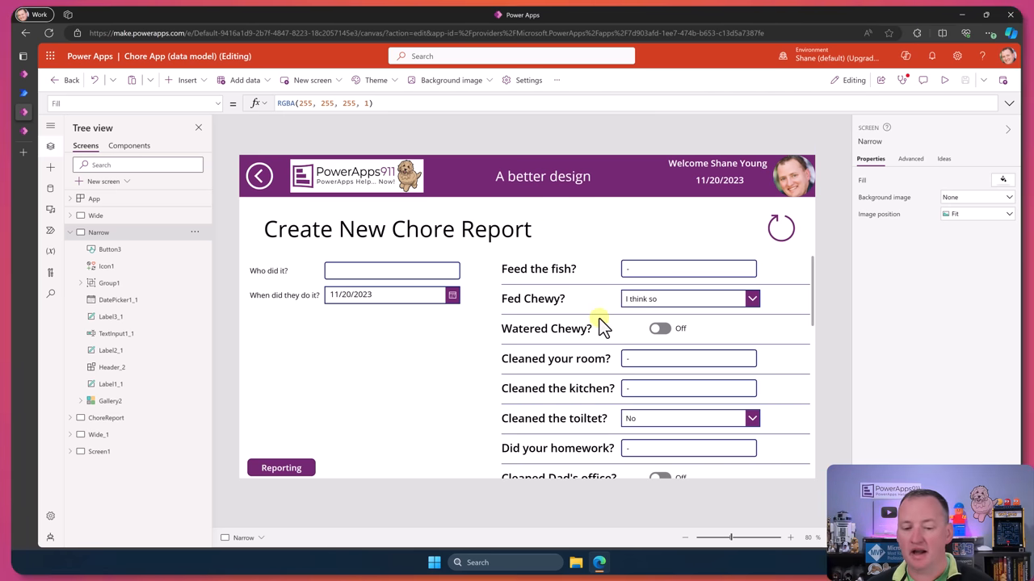
click(110, 401)
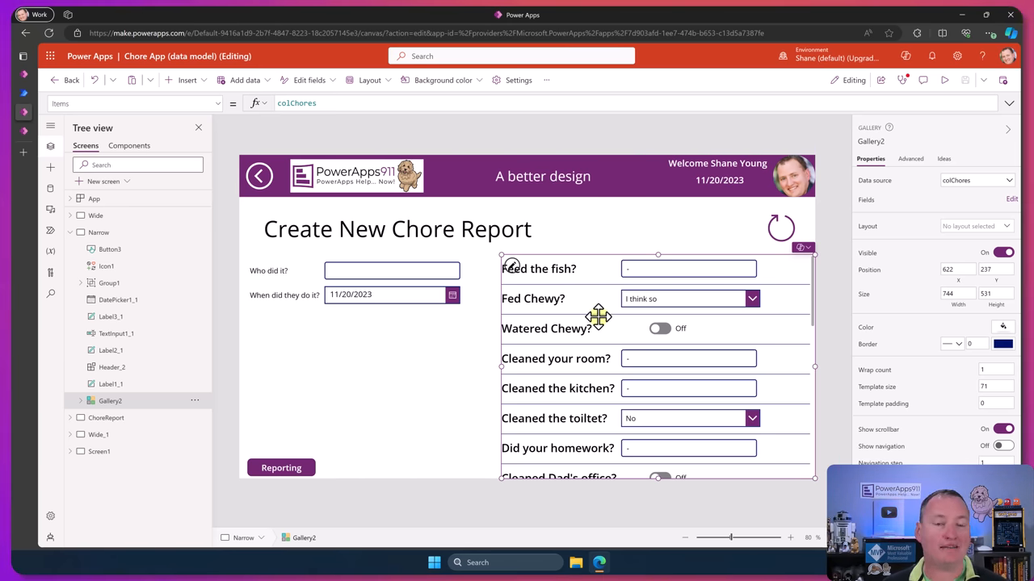
mouse_move(623, 365)
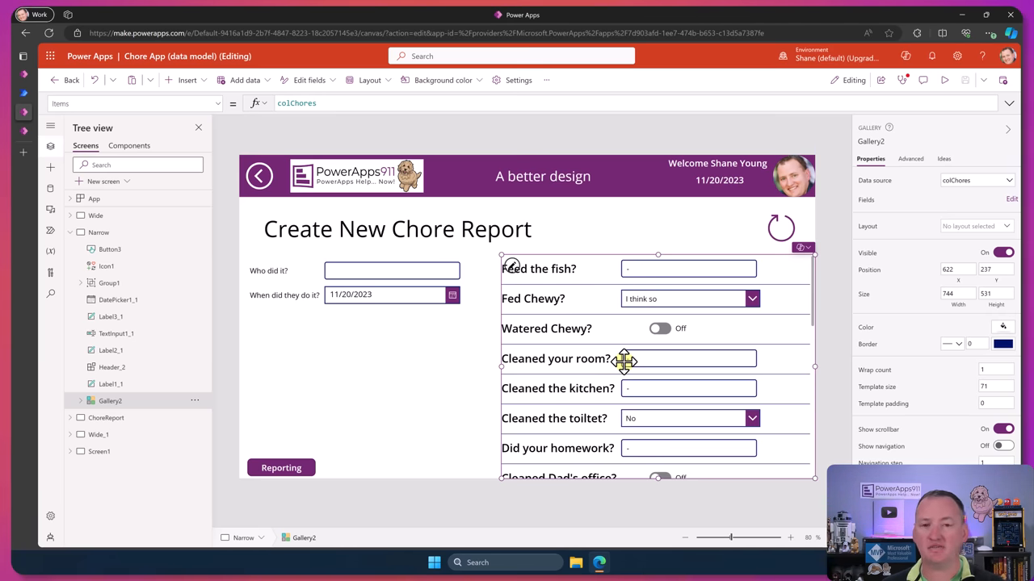
mouse_move(608, 240)
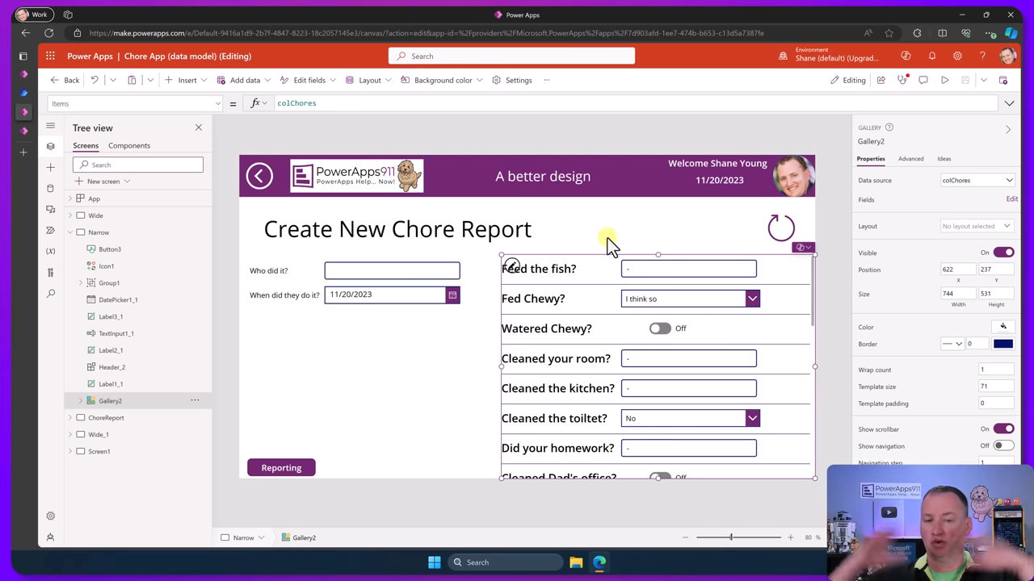
mouse_move(246, 16)
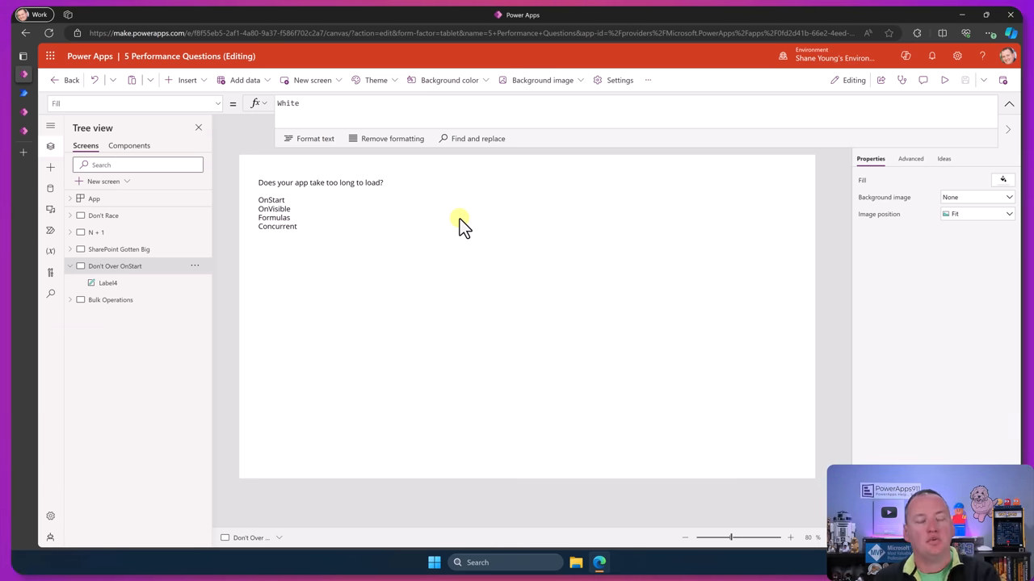
mouse_move(347, 204)
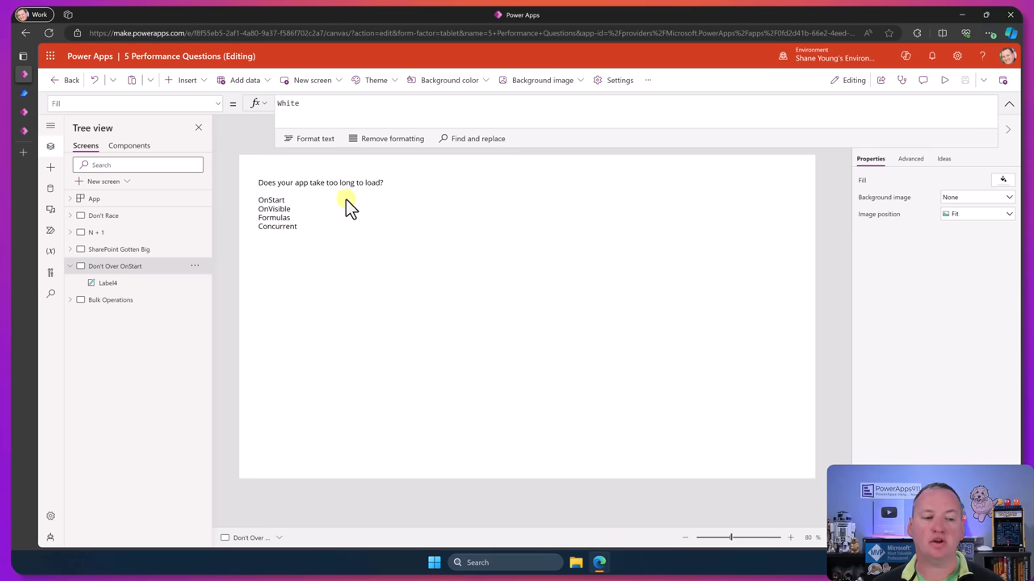
Step: Select App in the Tree view to show its empty OnStart formula
click(93, 198)
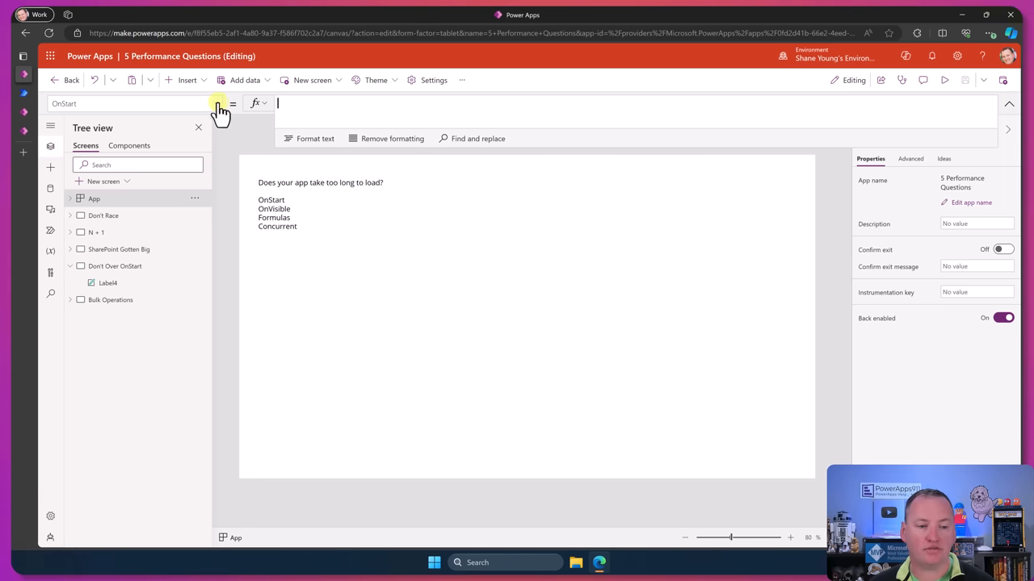
Step: Switch the App's displayed property from OnStart to Formulas, which is also empty
click(218, 103)
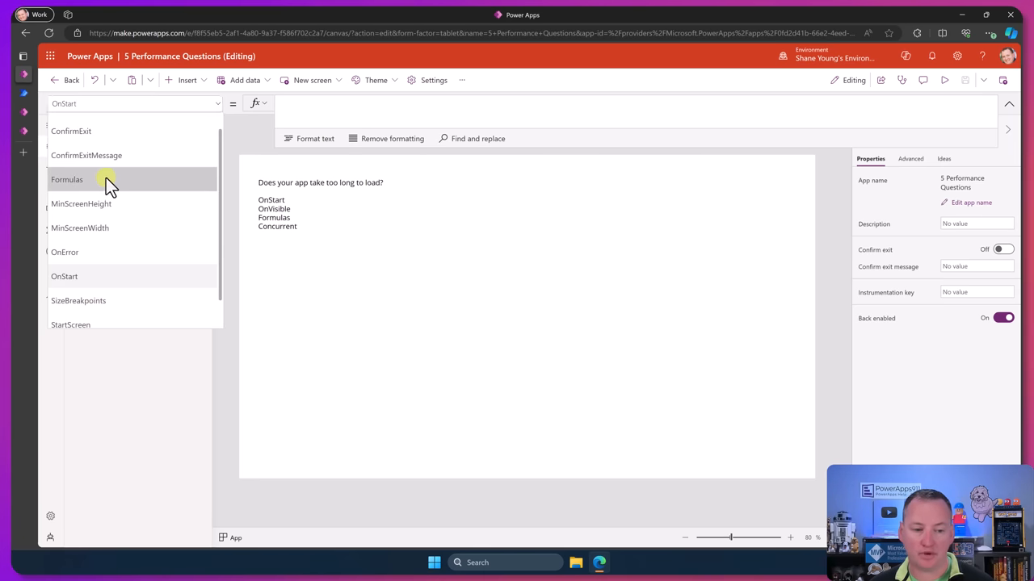
click(66, 179)
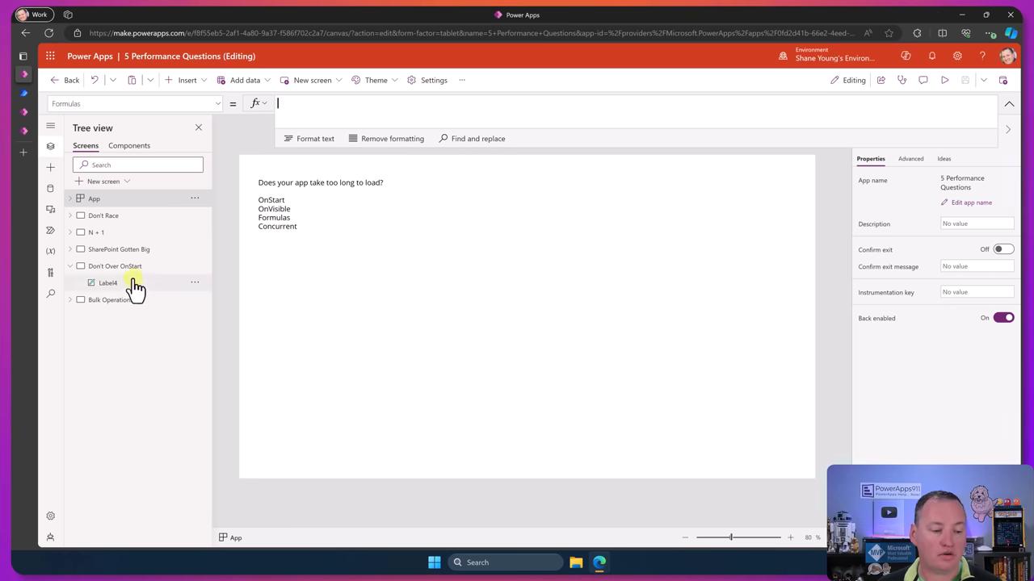
Step: Select the Don't Over OnStart screen and open its property list showing OnVisible and Fill (White)
click(115, 265)
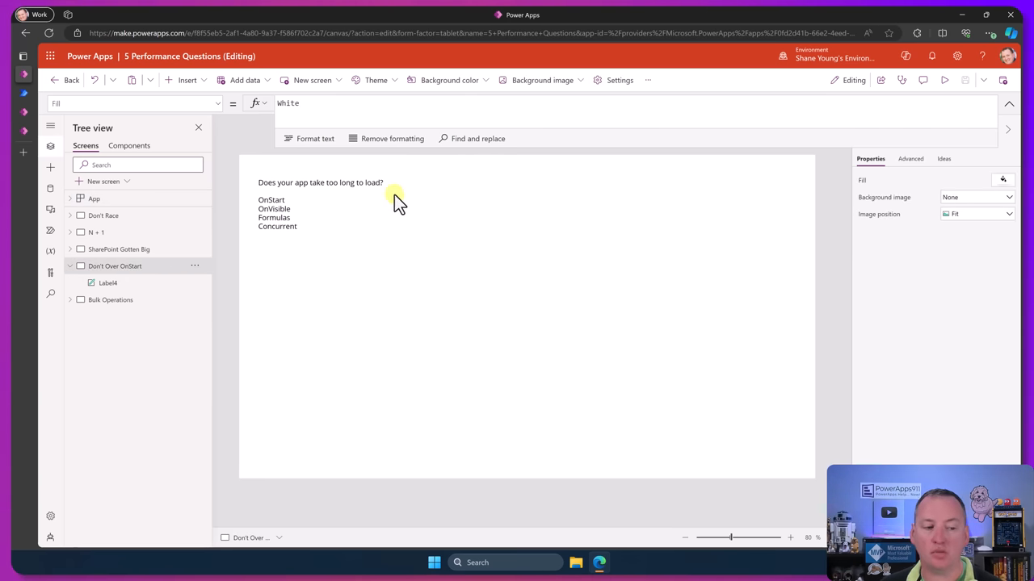
mouse_move(307, 148)
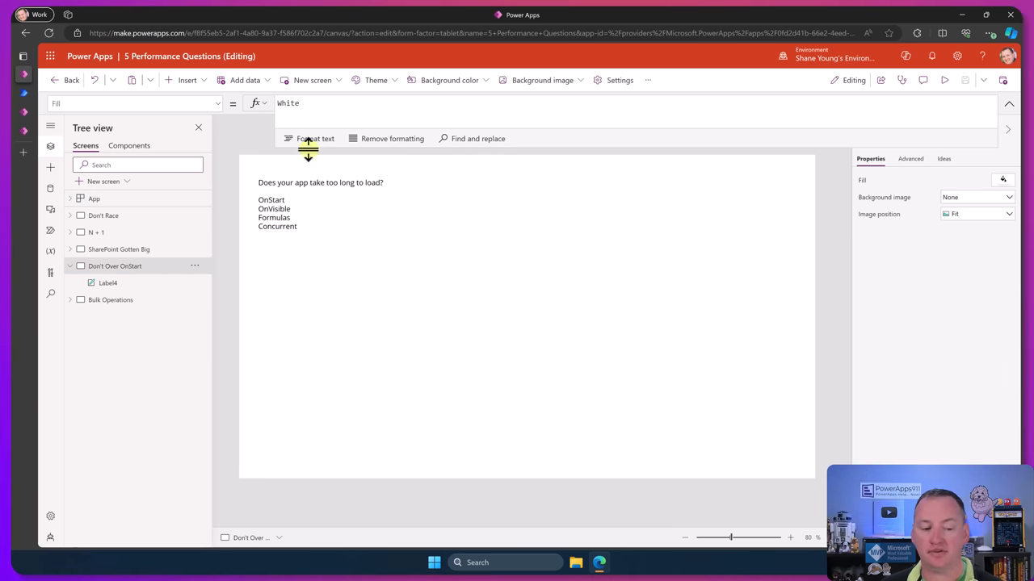
click(220, 103)
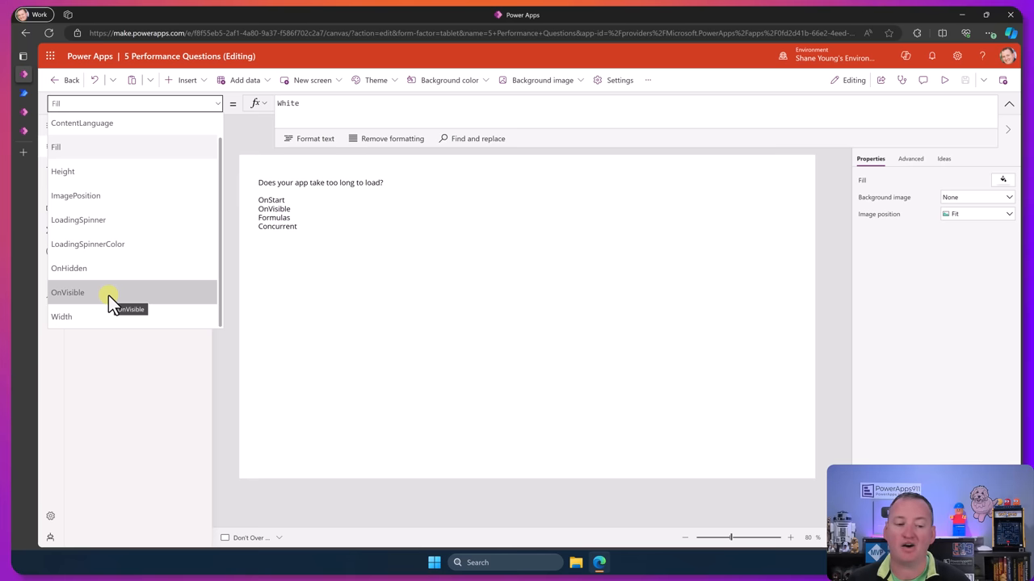
mouse_move(269, 275)
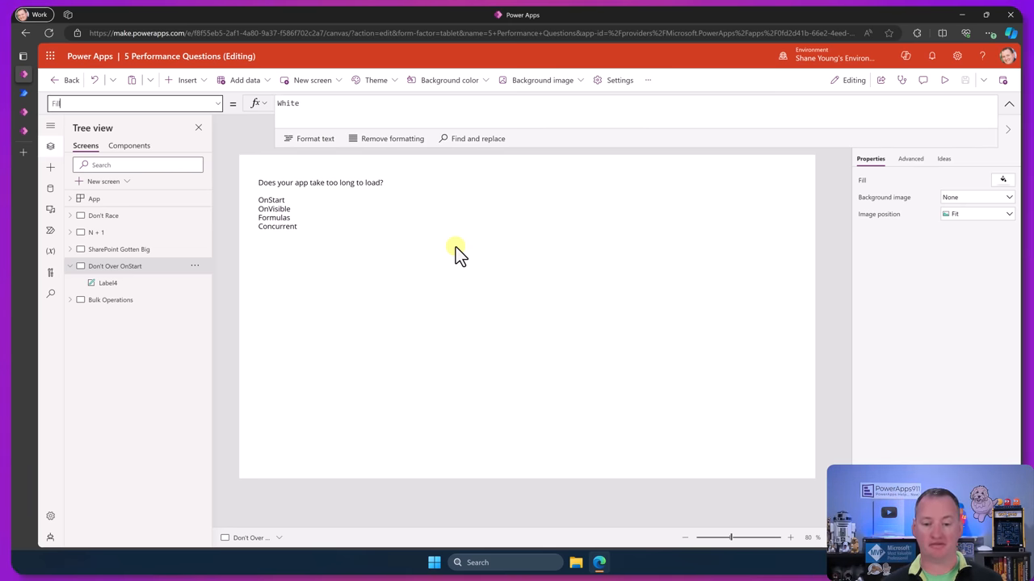
mouse_move(456, 340)
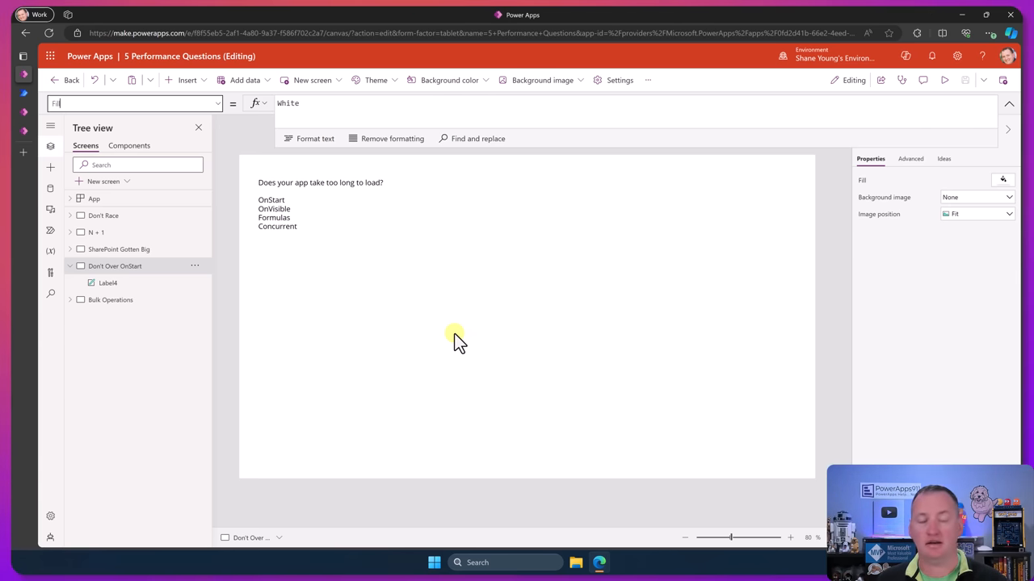
mouse_move(110, 299)
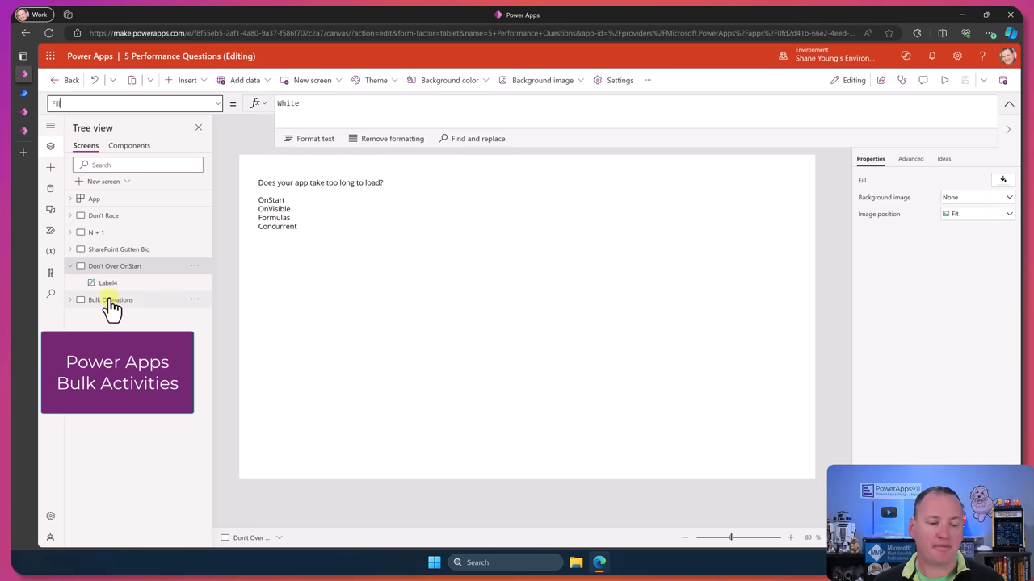
Step: Select the Bulk Operations screen listing ForAll and offline-data questions
click(110, 299)
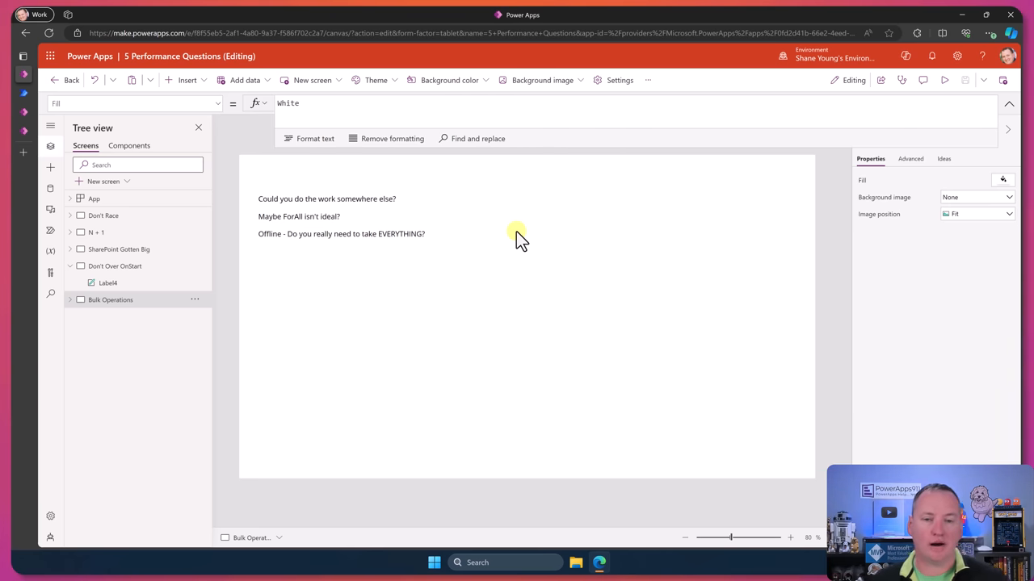
mouse_move(24, 213)
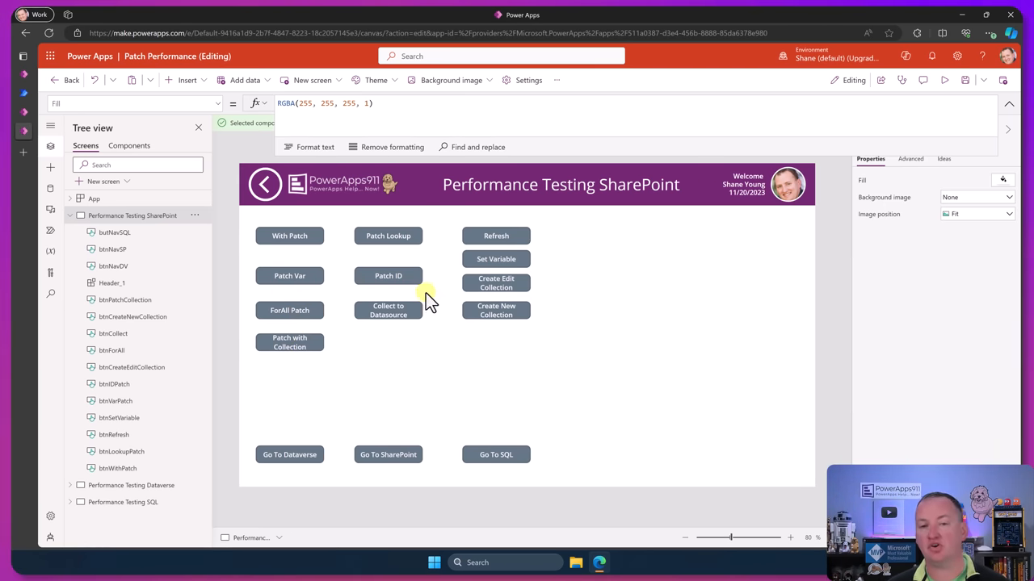
mouse_move(476, 299)
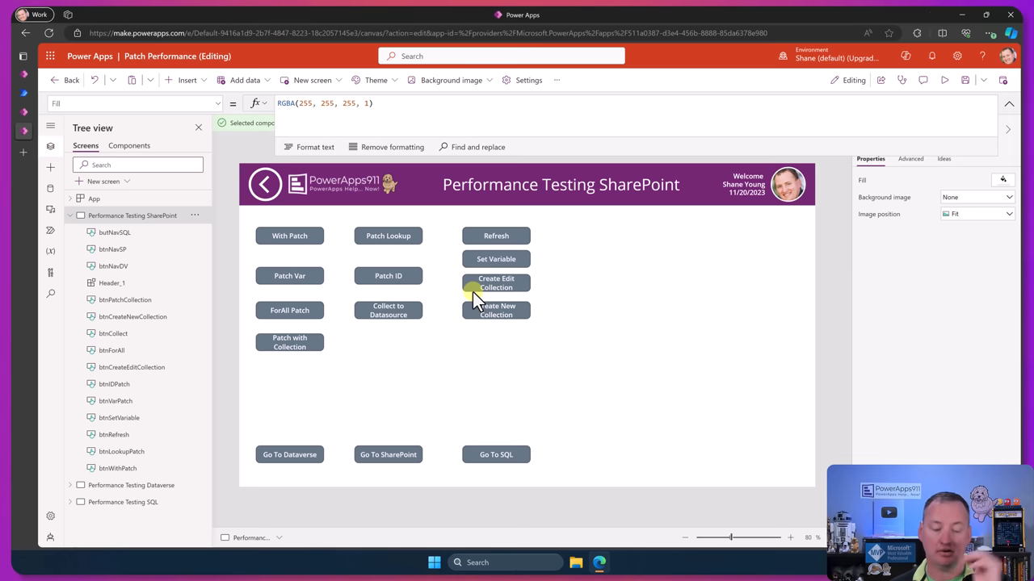
mouse_move(387, 310)
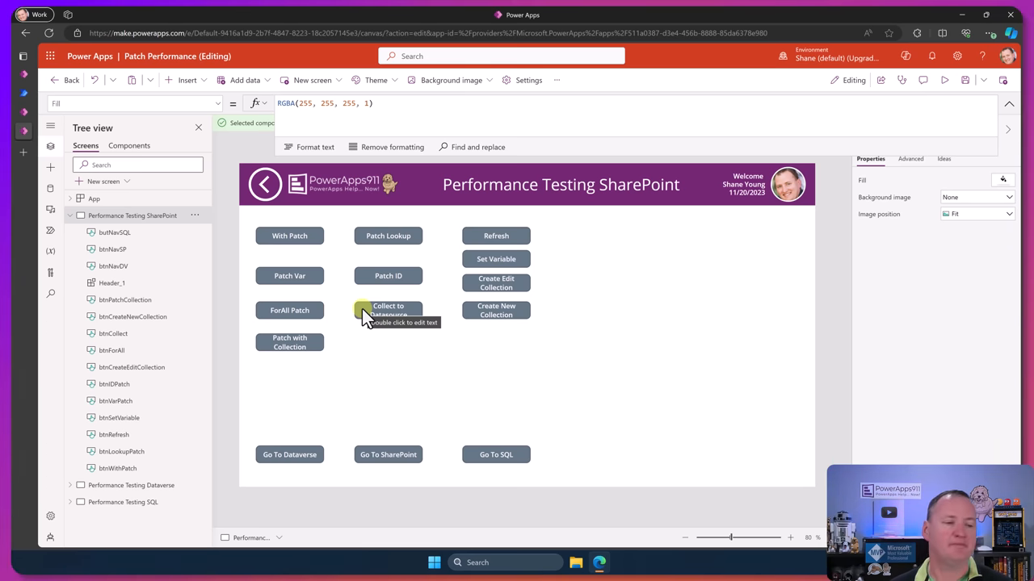
mouse_move(365, 288)
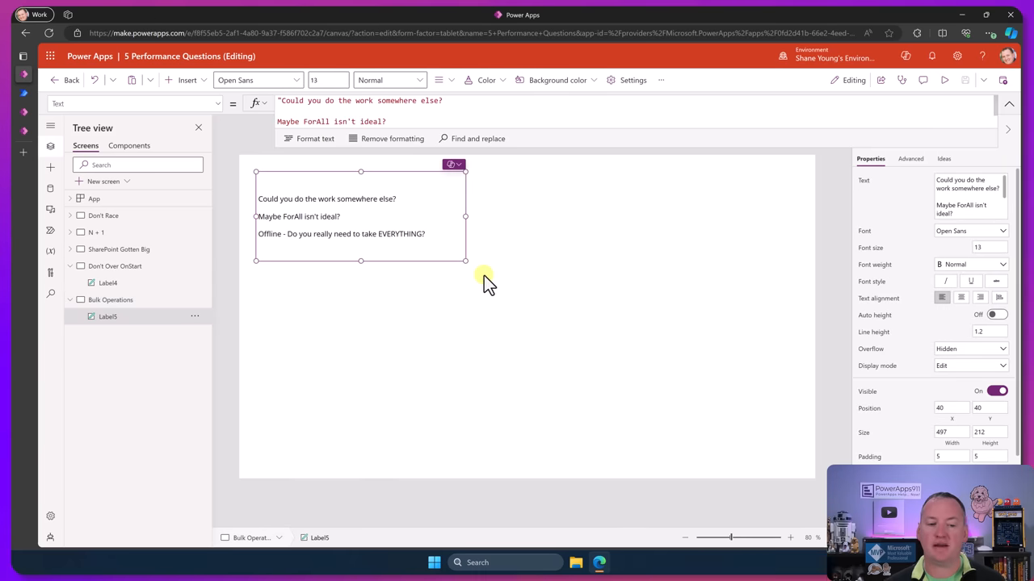
mouse_move(488, 306)
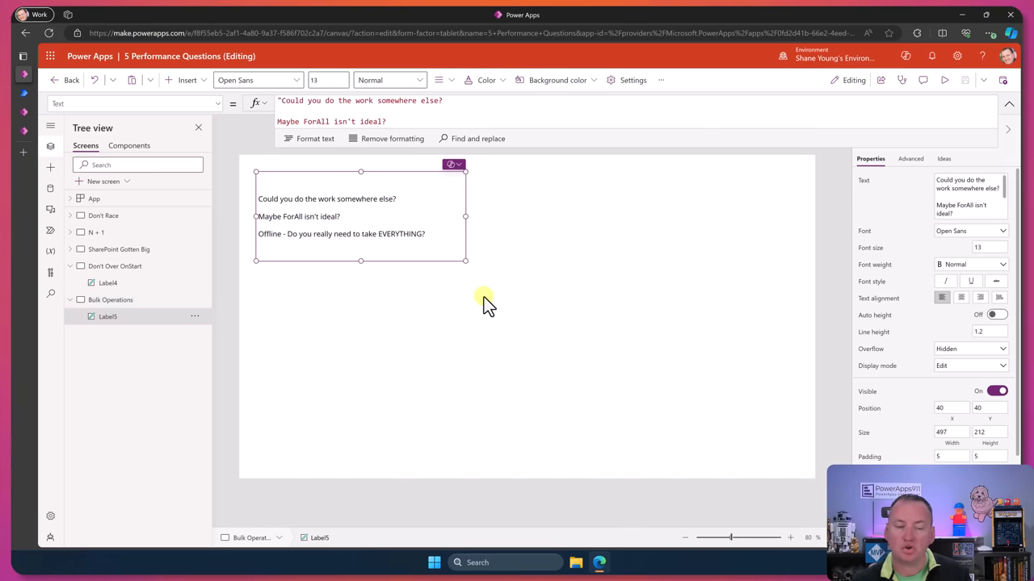